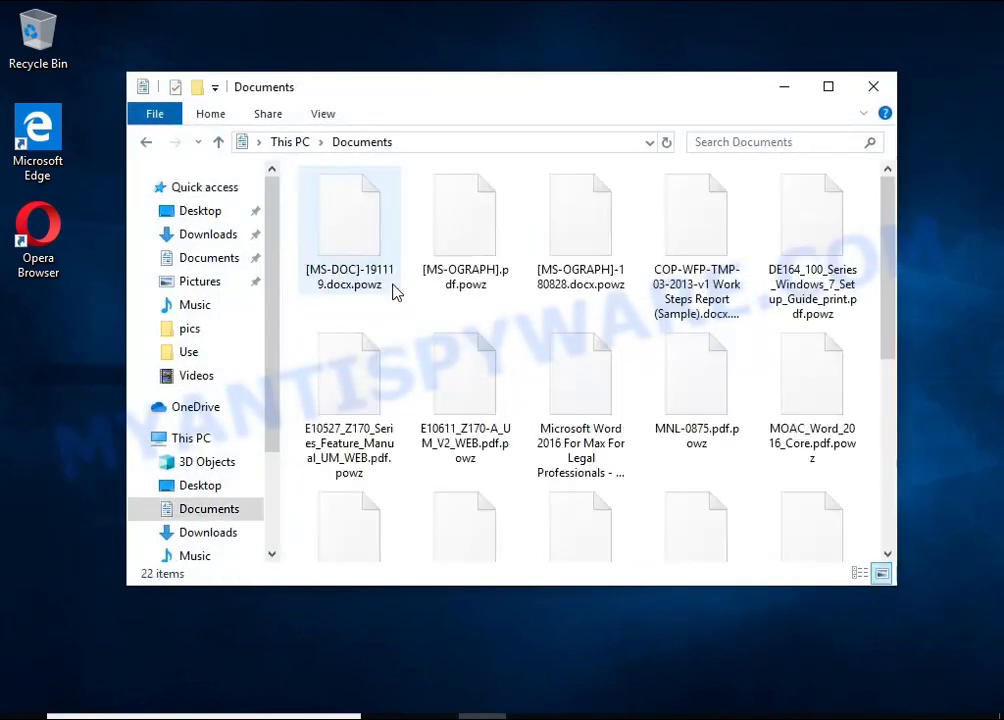
- Strip the .powz extension from the encrypted document and MS-OGRAPH PDF and confirm neither opens
double_click(348, 216)
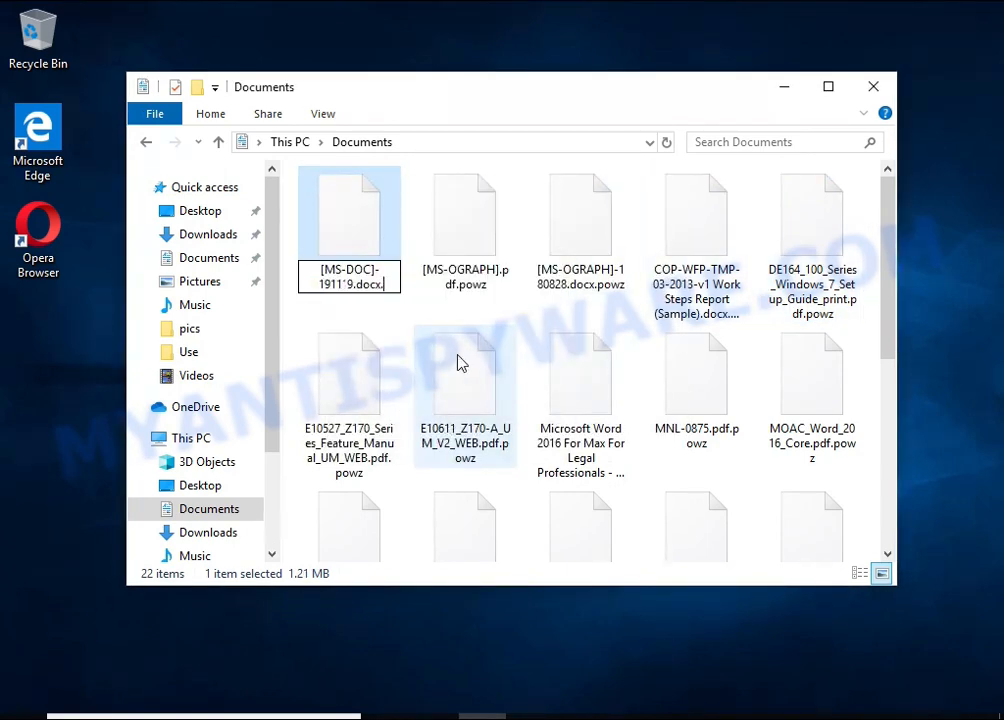
double_click(348, 212)
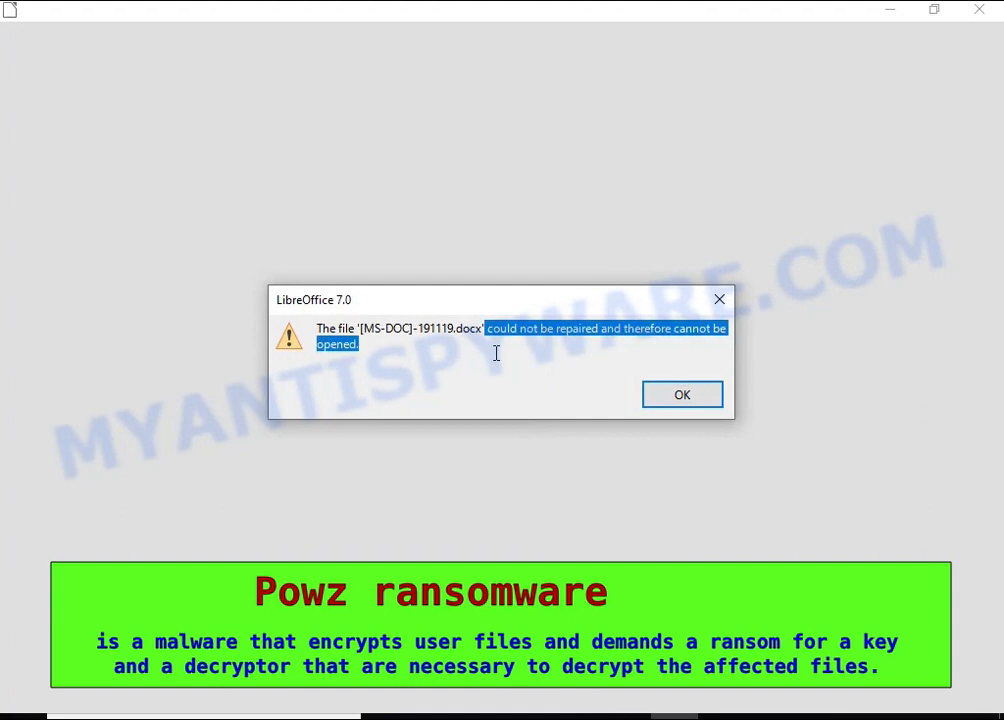
left_click(682, 394)
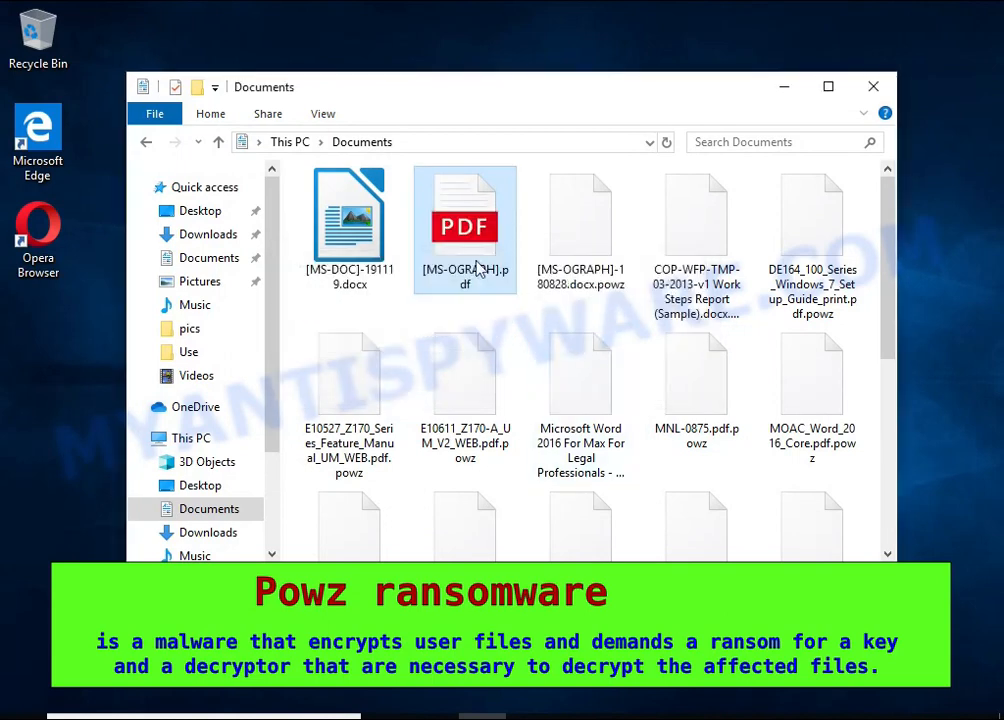
double_click(464, 216)
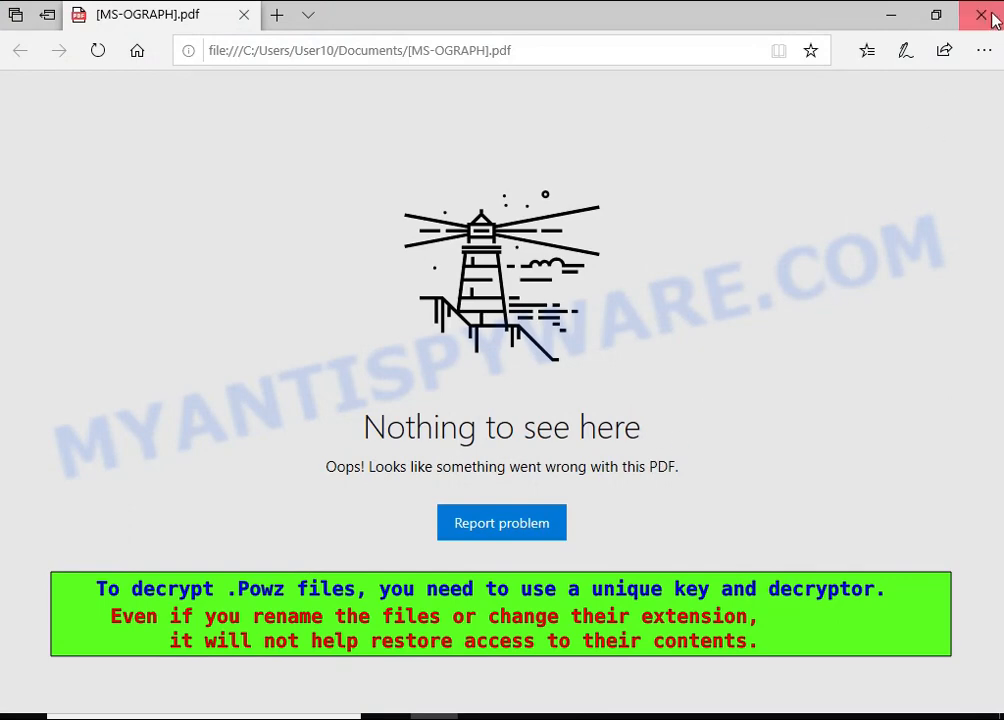
left_click(984, 12)
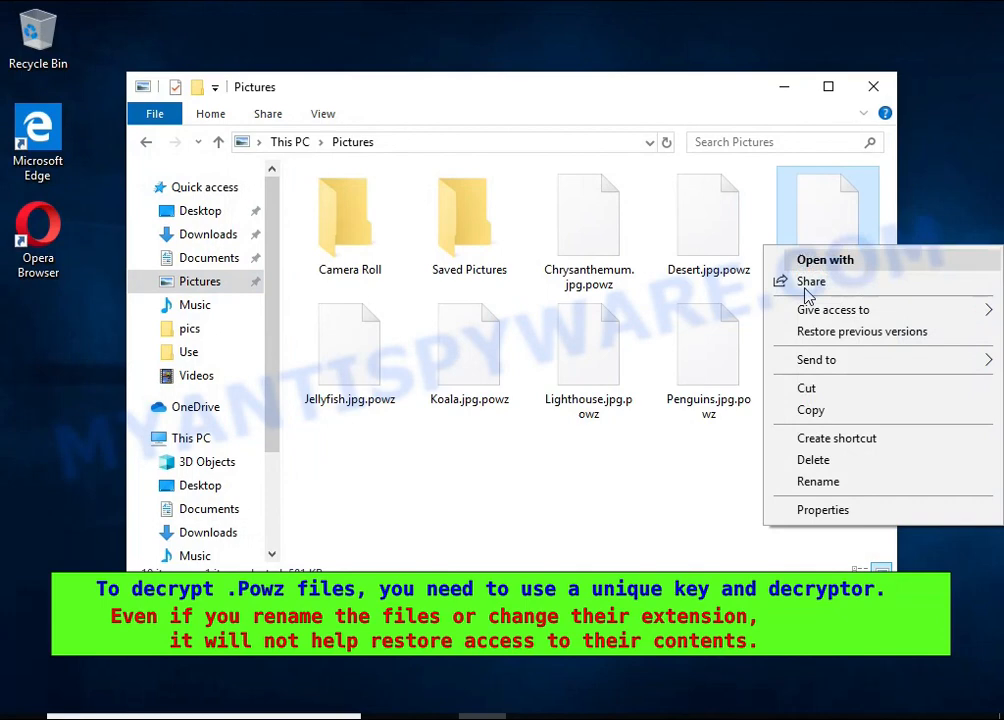
- Strip the .powz extension from Hydrangeas.jpg and confirm the picture still won't open
left_click(818, 480)
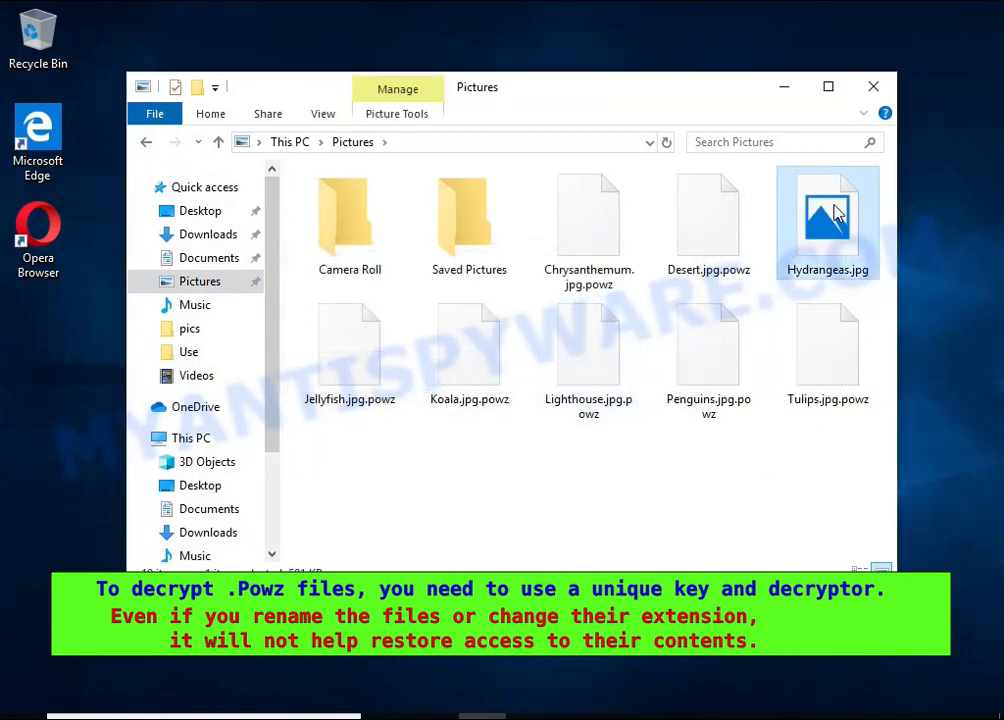
double_click(828, 216)
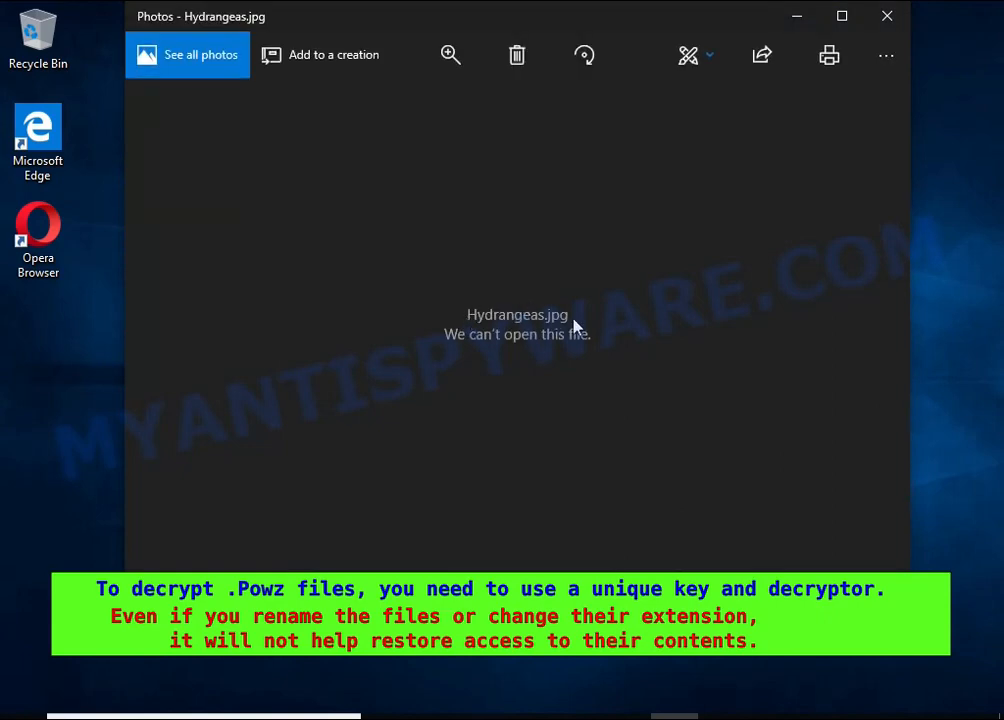
mouse_move(920, 42)
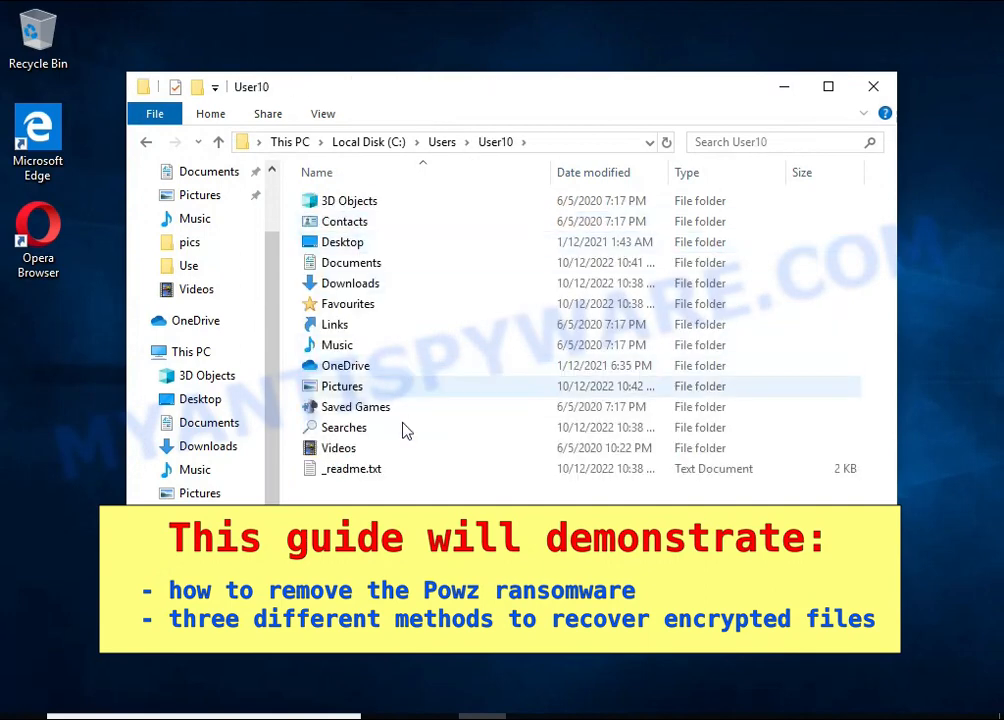
- Read the _readme.txt ransom note in Notepad, then close it and the User10 folder
double_click(352, 468)
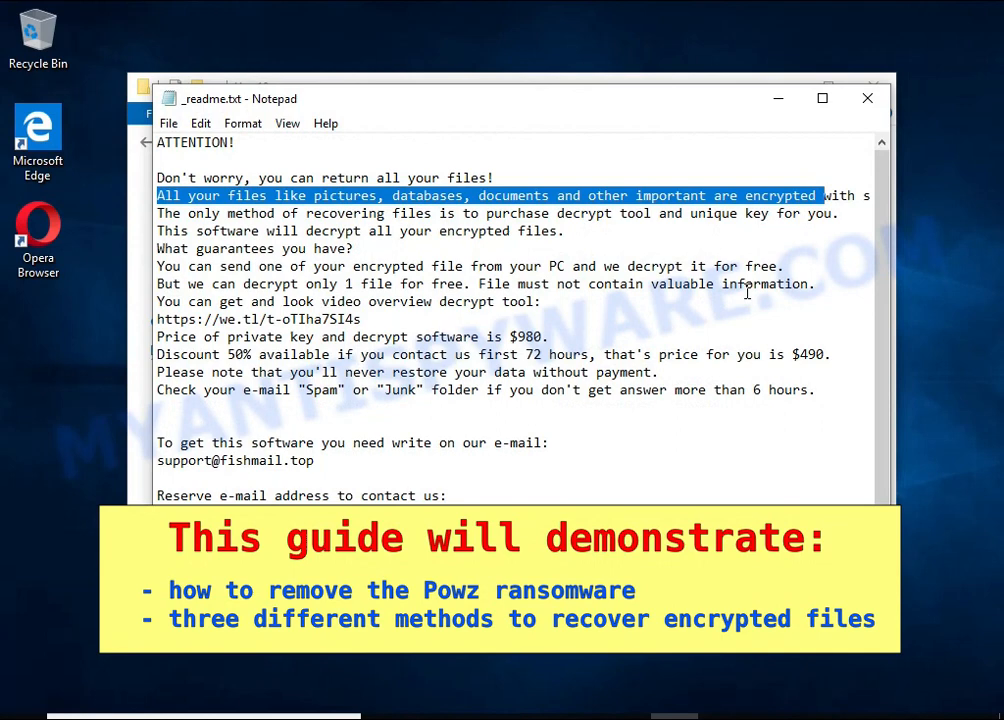
double_click(780, 196)
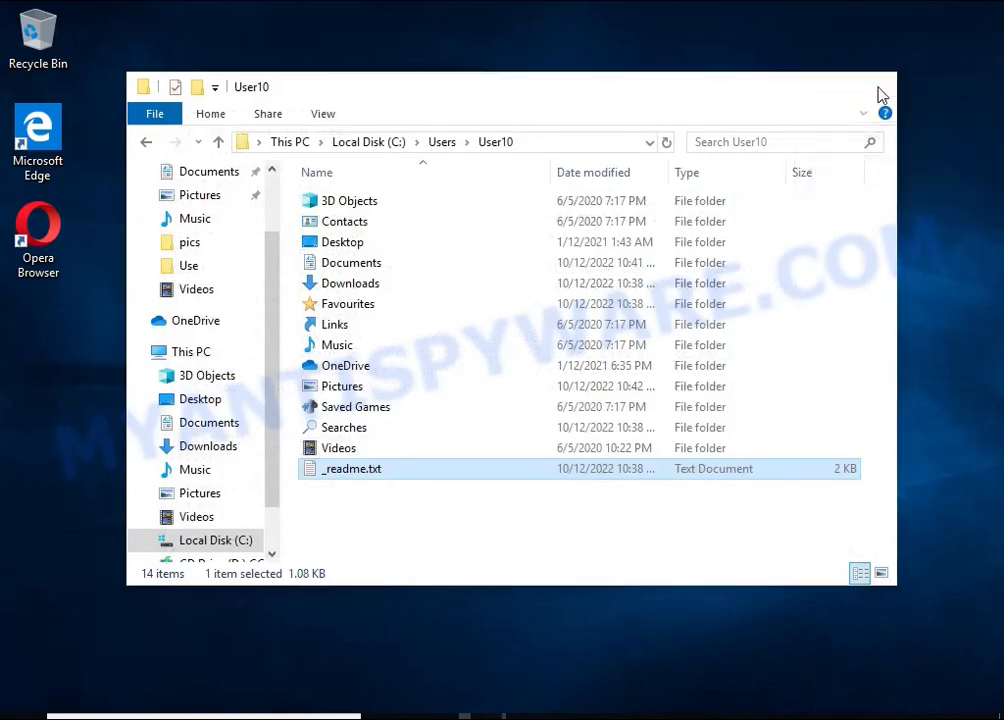
left_click(880, 96)
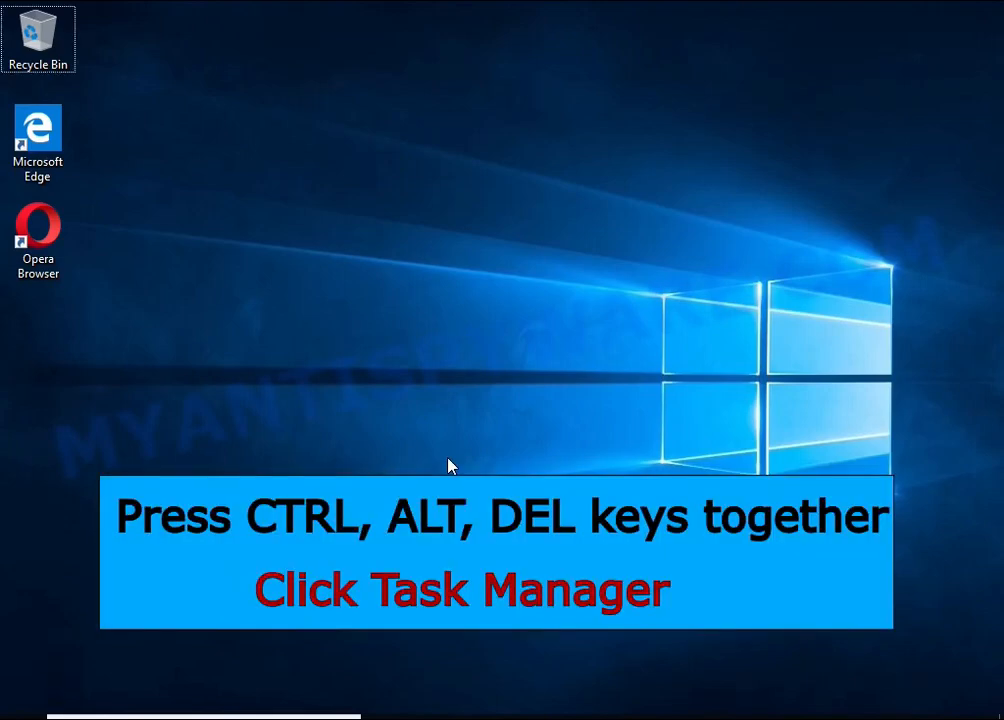
- Launch Task Manager via Ctrl+Alt+Del and bring up End task actions for the DB07.exe process
key("ctrl+alt+delete")
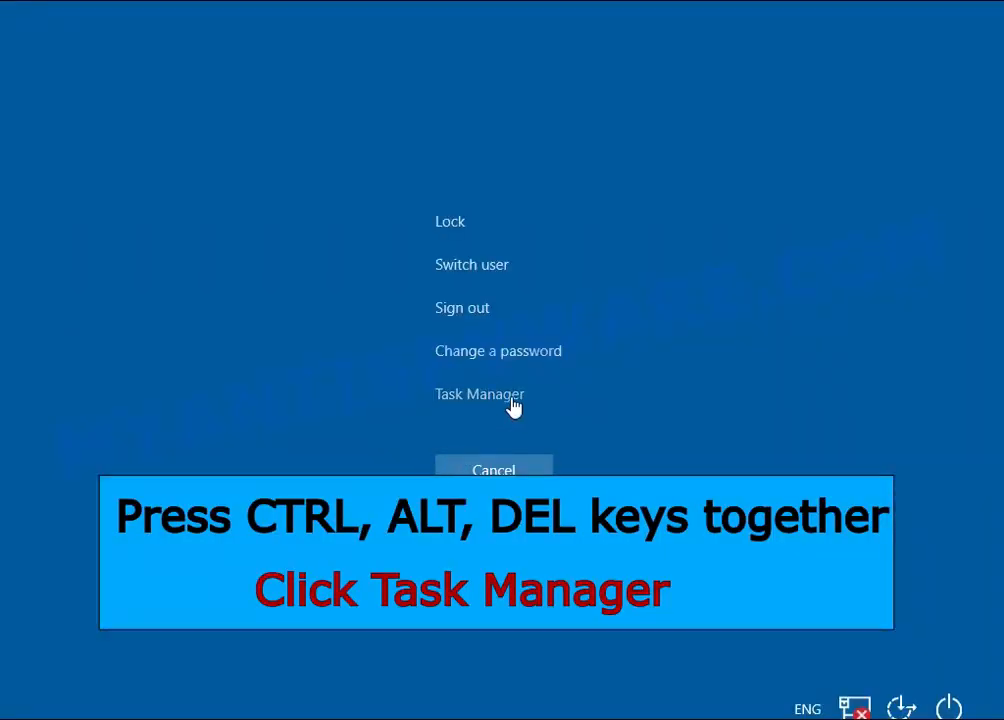
left_click(480, 394)
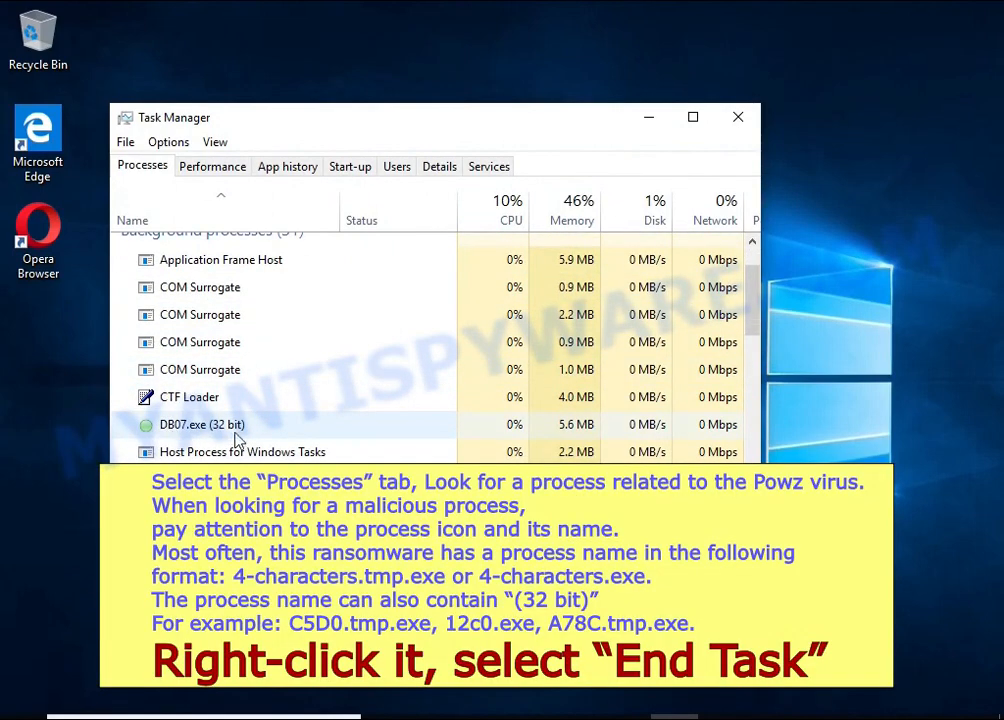
right_click(200, 424)
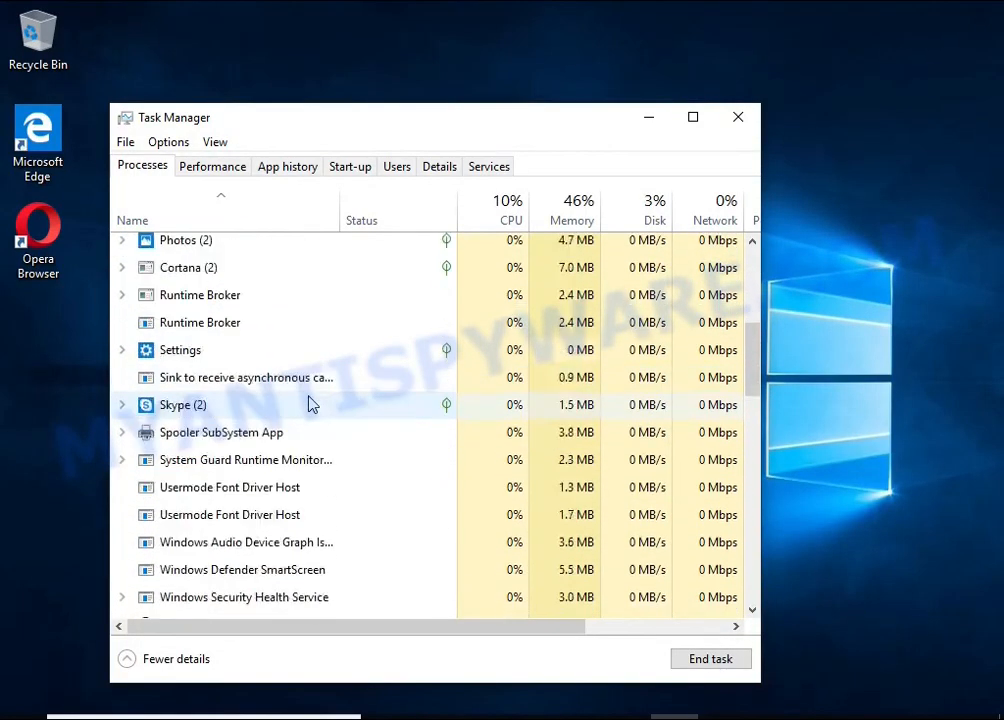
scroll("down", 3)
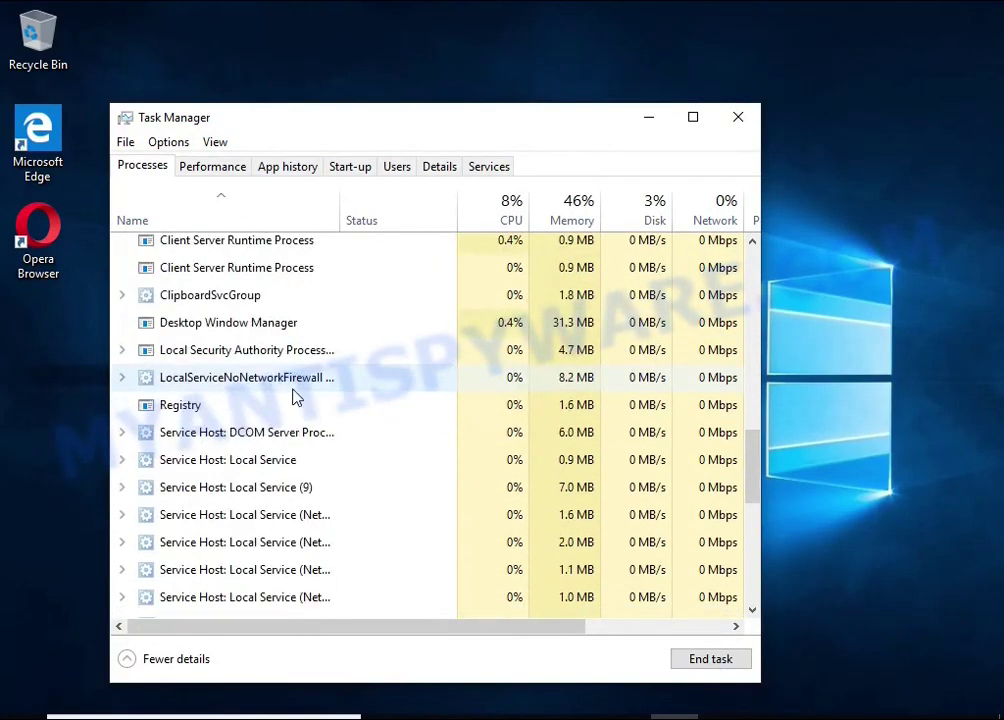
scroll("down", 3)
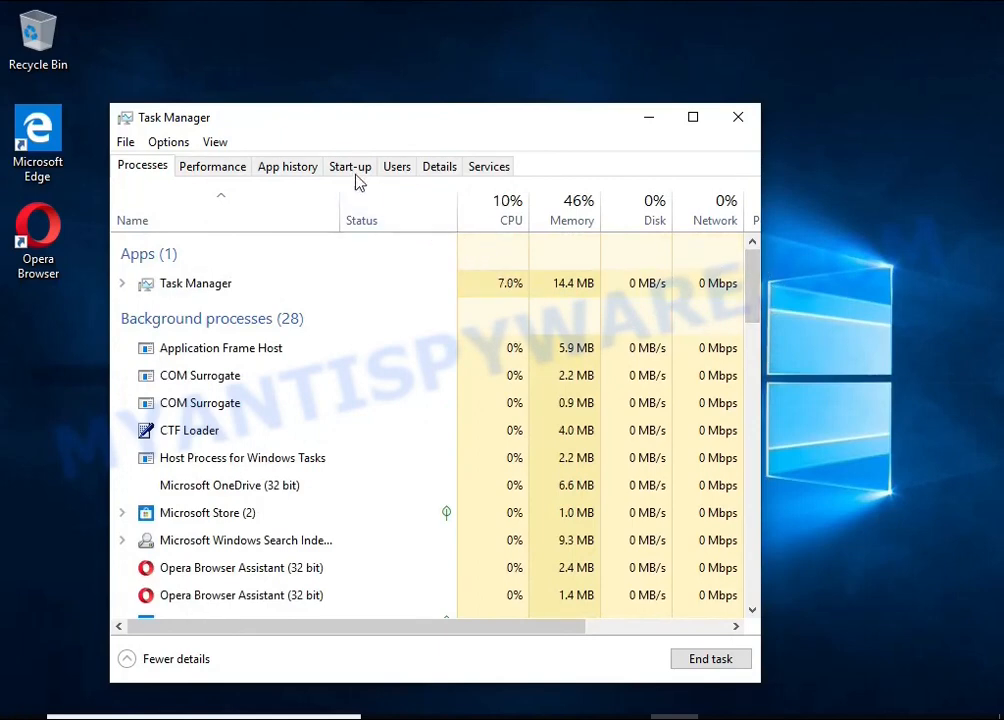
- Disable the DB07.exe entry in Task Manager's Start-up list, then close Task Manager
left_click(348, 166)
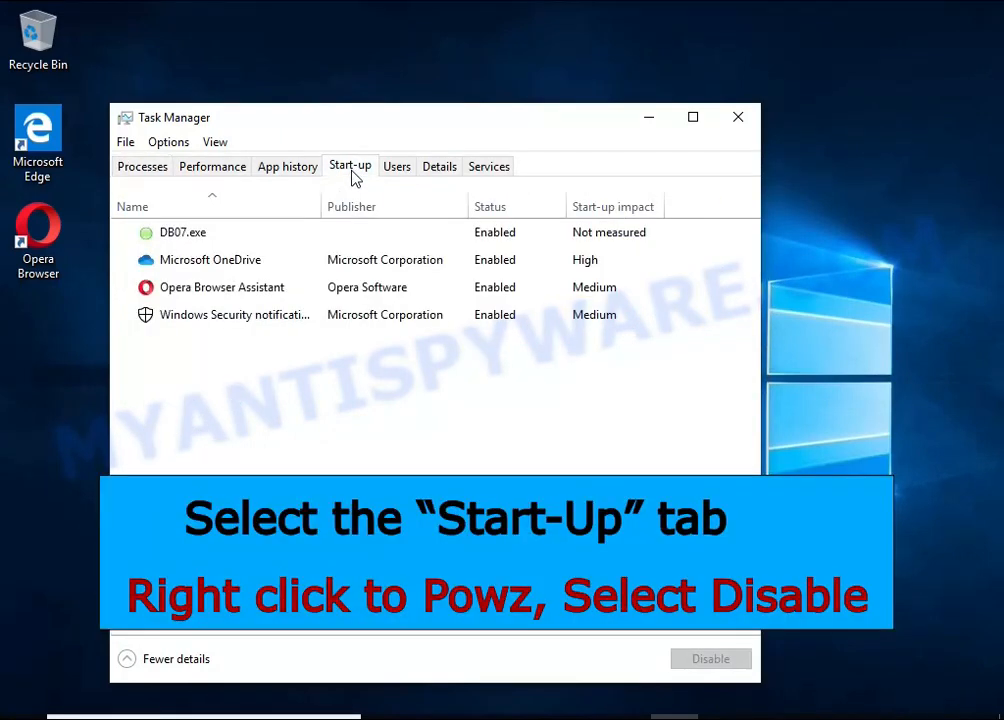
left_click(184, 232)
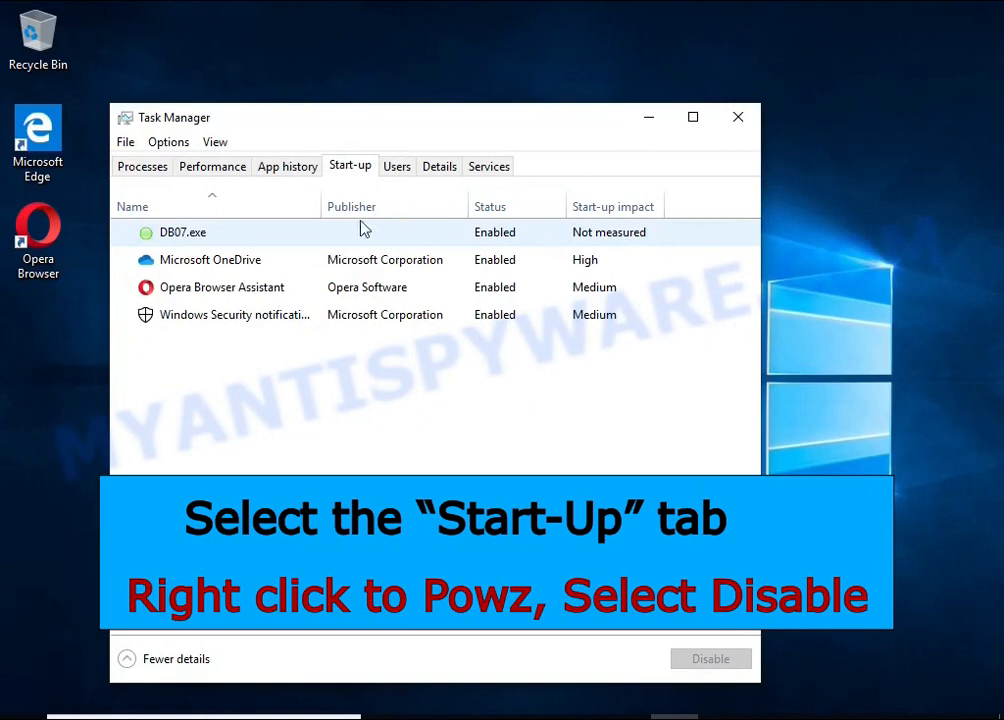
mouse_move(544, 244)
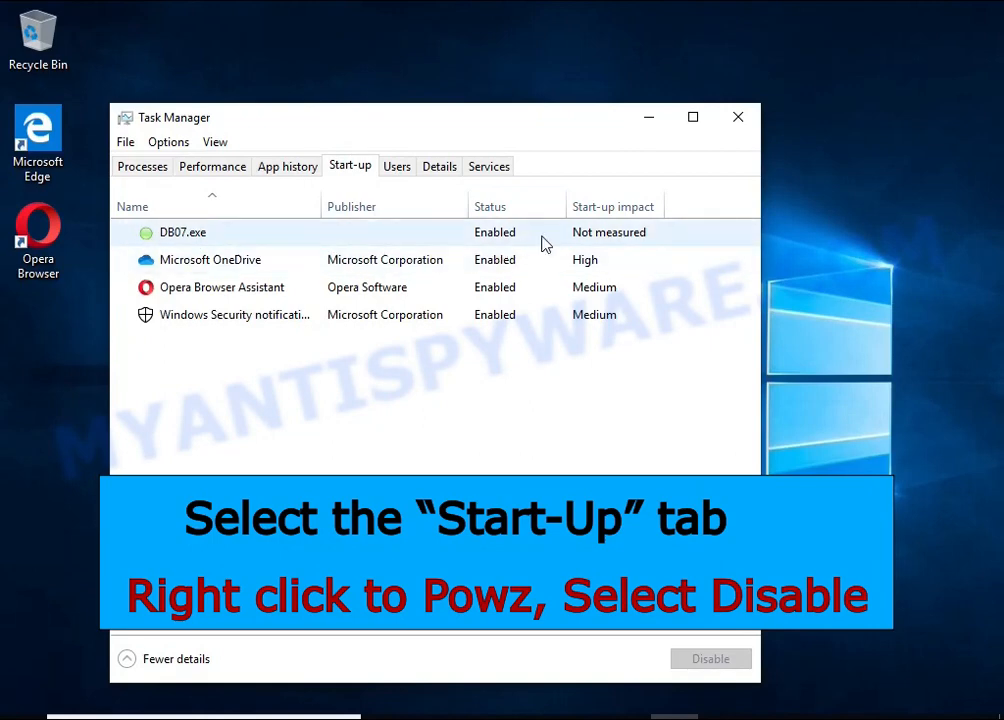
right_click(184, 232)
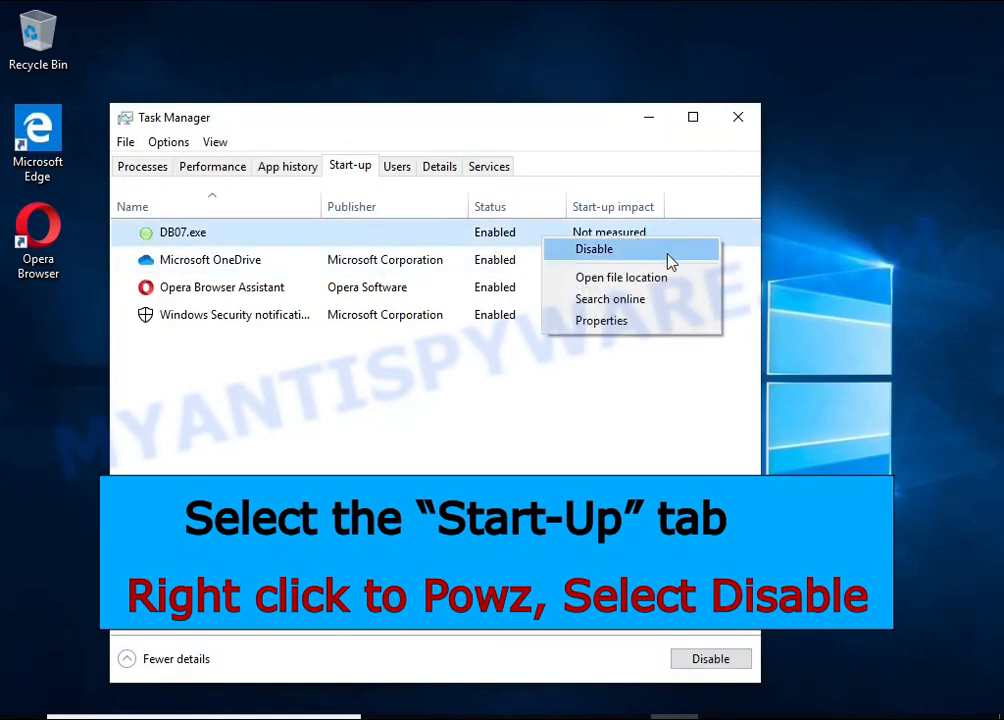
left_click(594, 248)
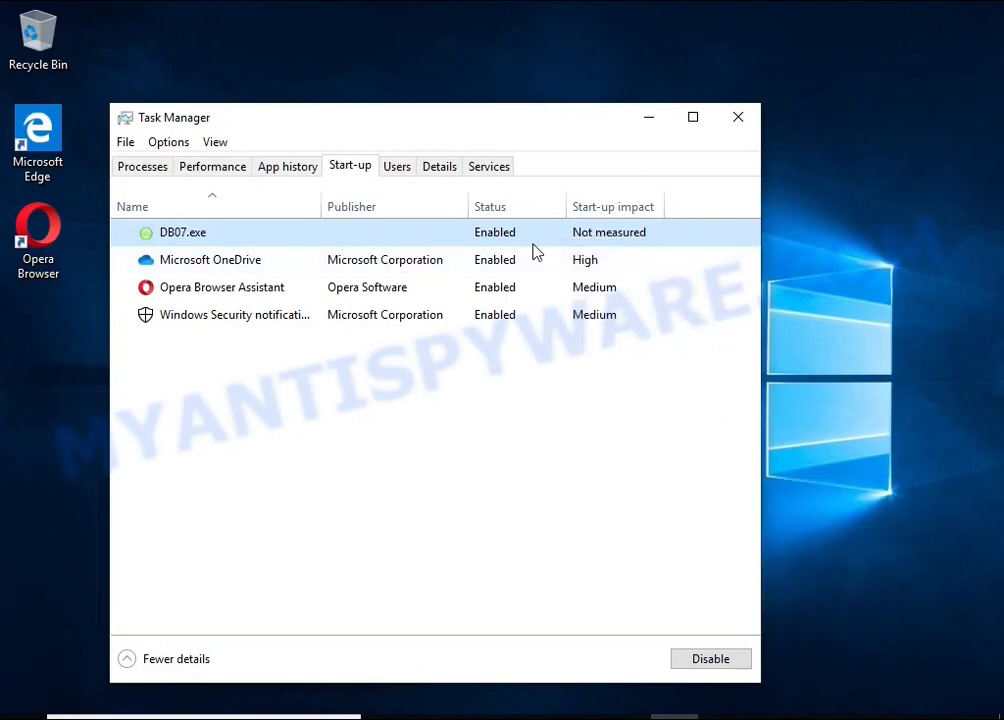
left_click(712, 658)
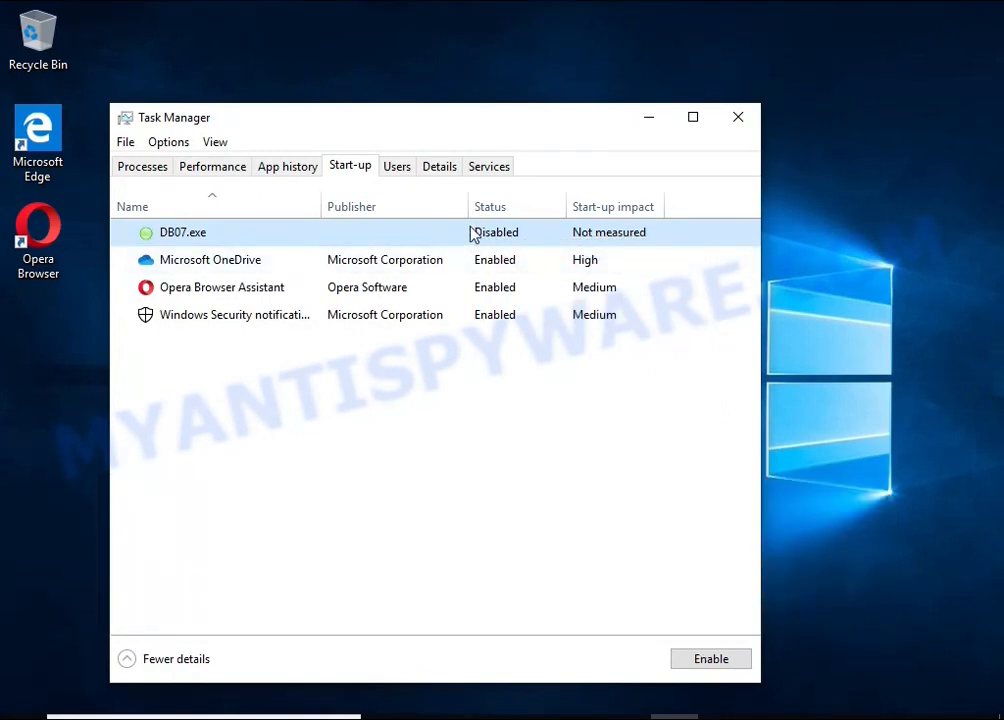
mouse_move(736, 116)
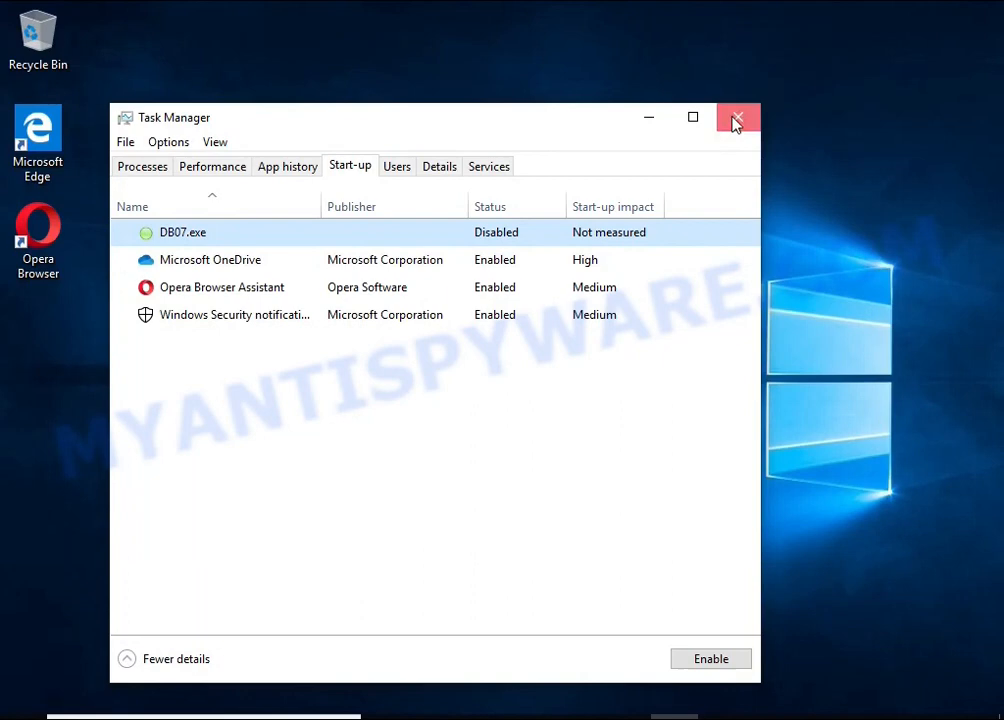
left_click(736, 118)
type("task she")
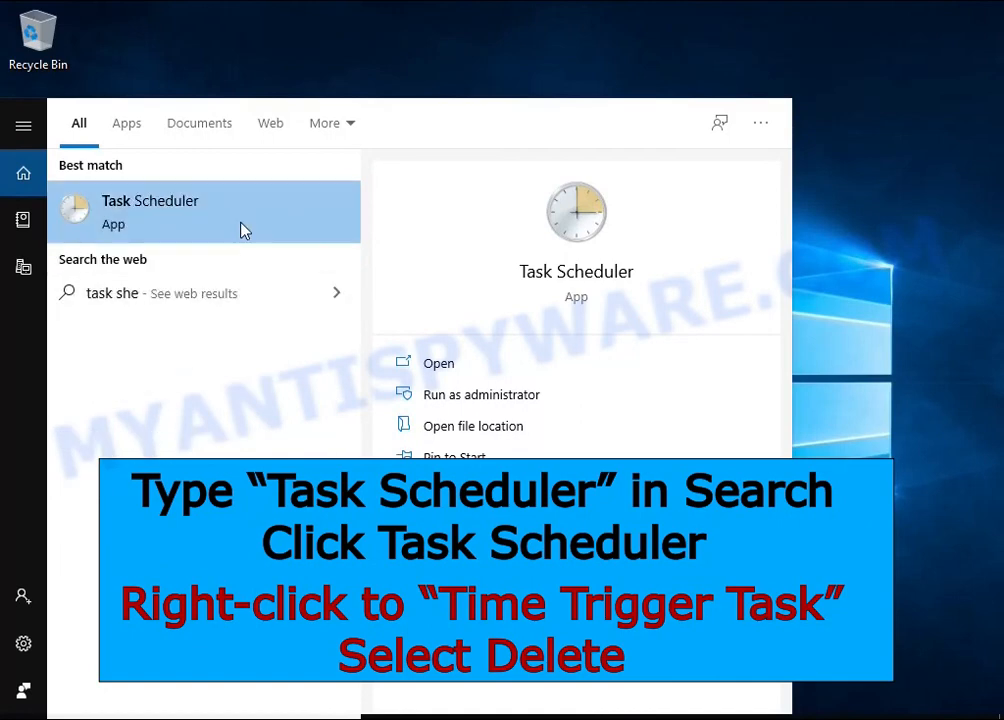
- Launch Task Scheduler and select the Time Trigger Task in the Task Scheduler Library
left_click(150, 212)
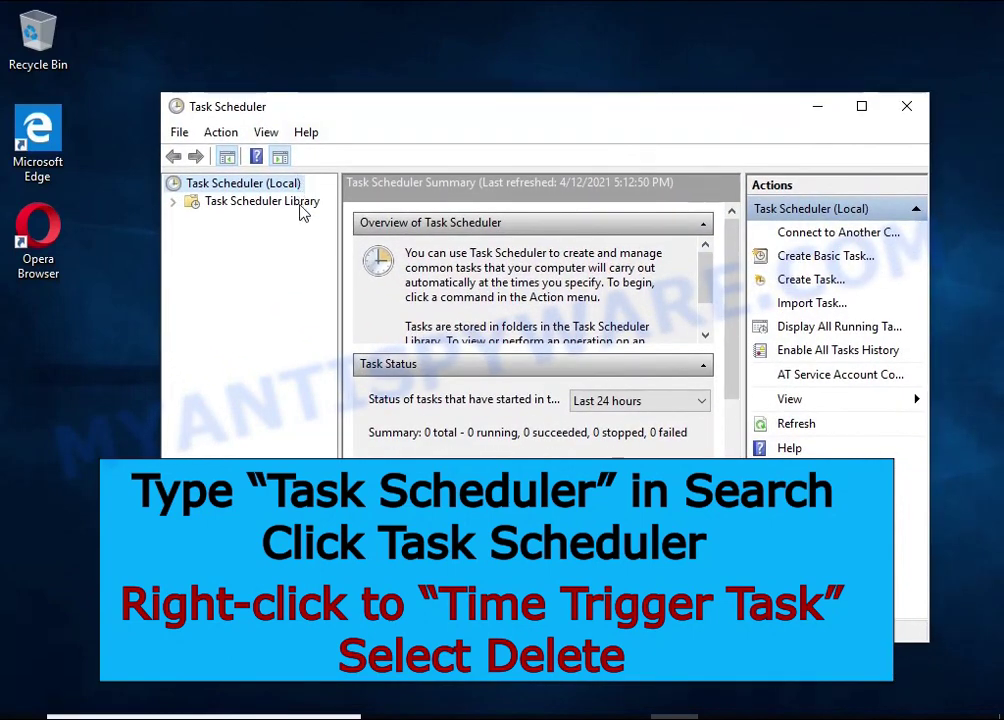
left_click(260, 200)
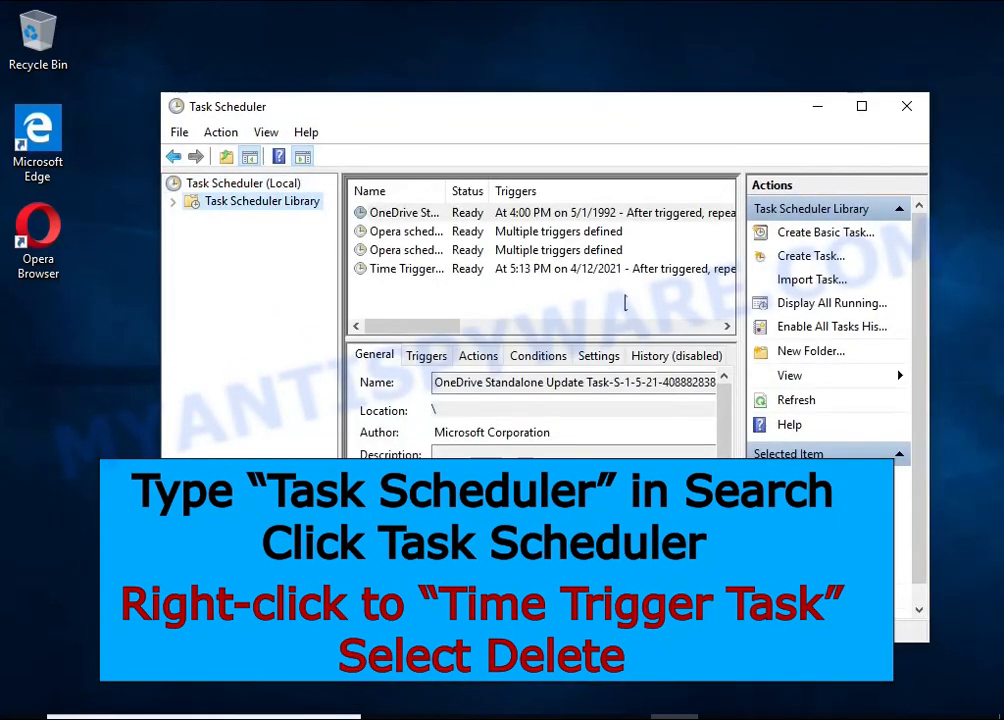
left_click(404, 268)
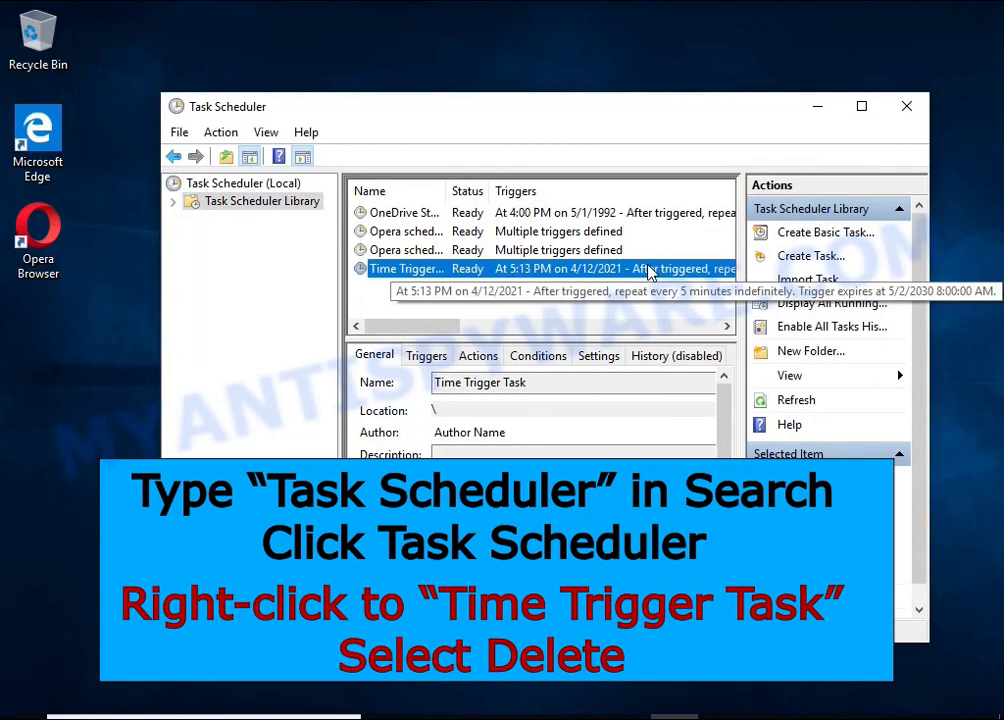
right_click(408, 268)
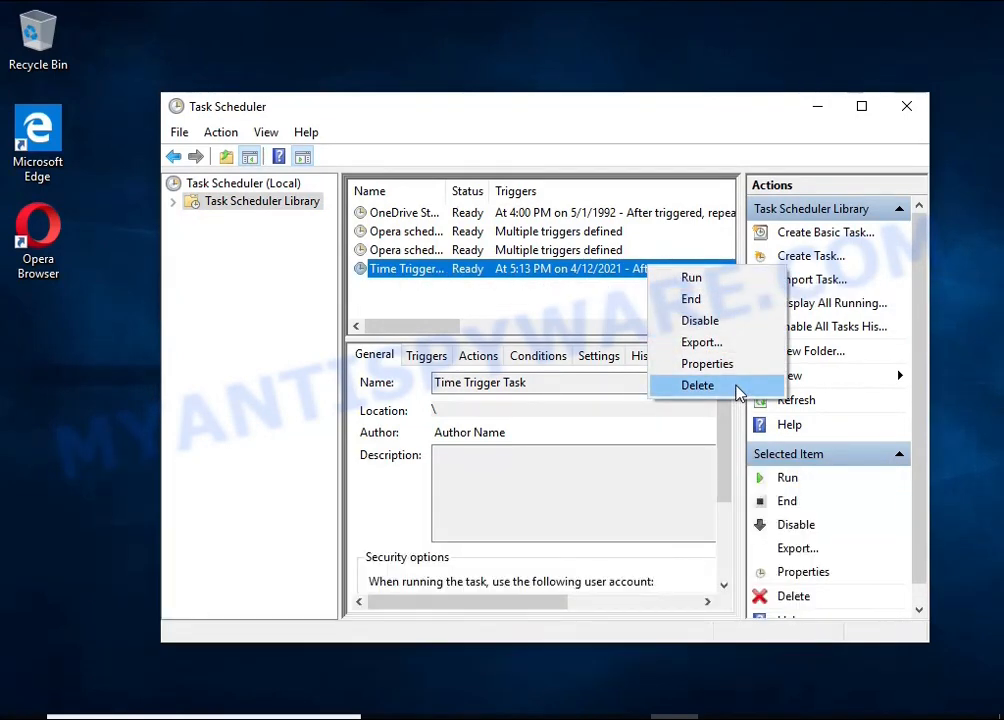
- Delete the Time Trigger Task, confirm with Yes, and close Task Scheduler
left_click(696, 384)
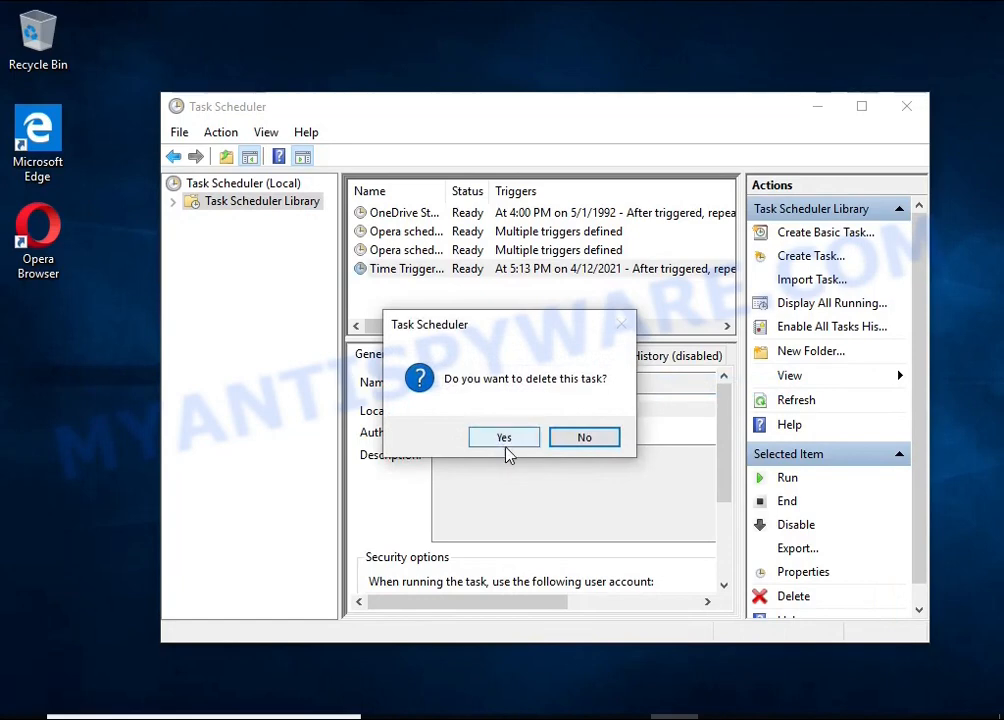
left_click(504, 436)
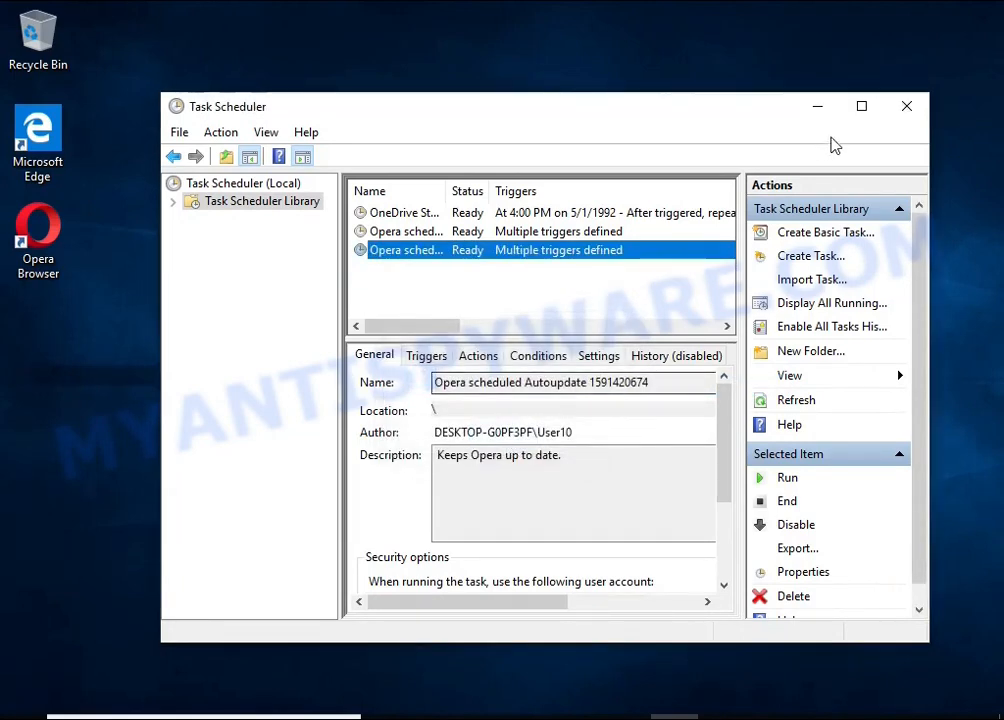
left_click(900, 106)
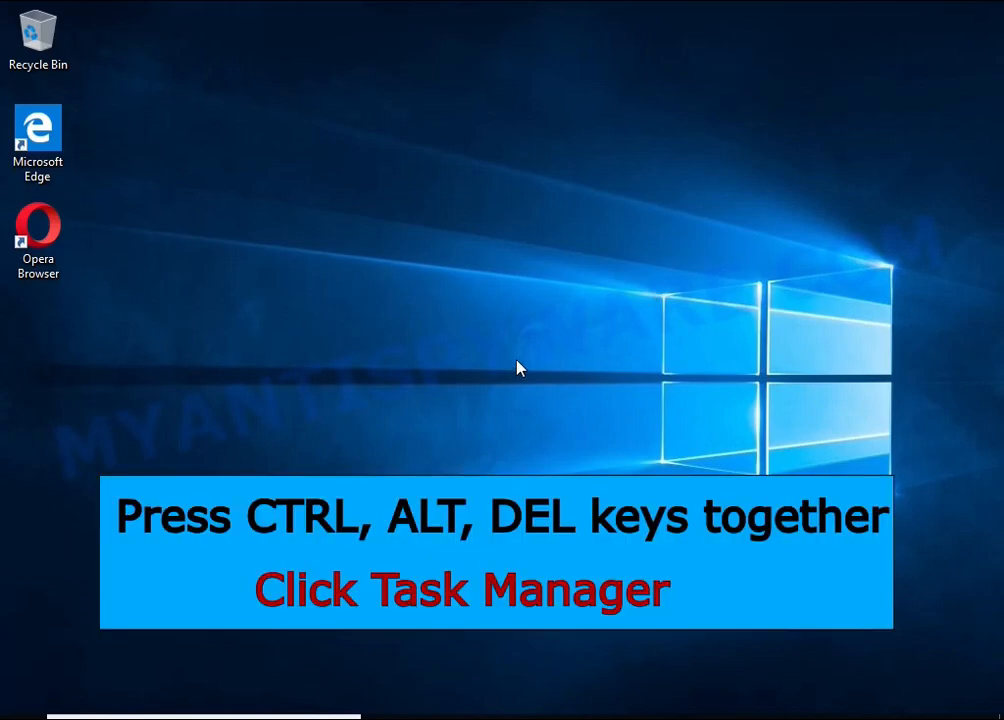
- Reopen Task Manager's Start-up list and open DB07.exe's file location in AppData\Local
key("Ctrl+Alt+Delete")
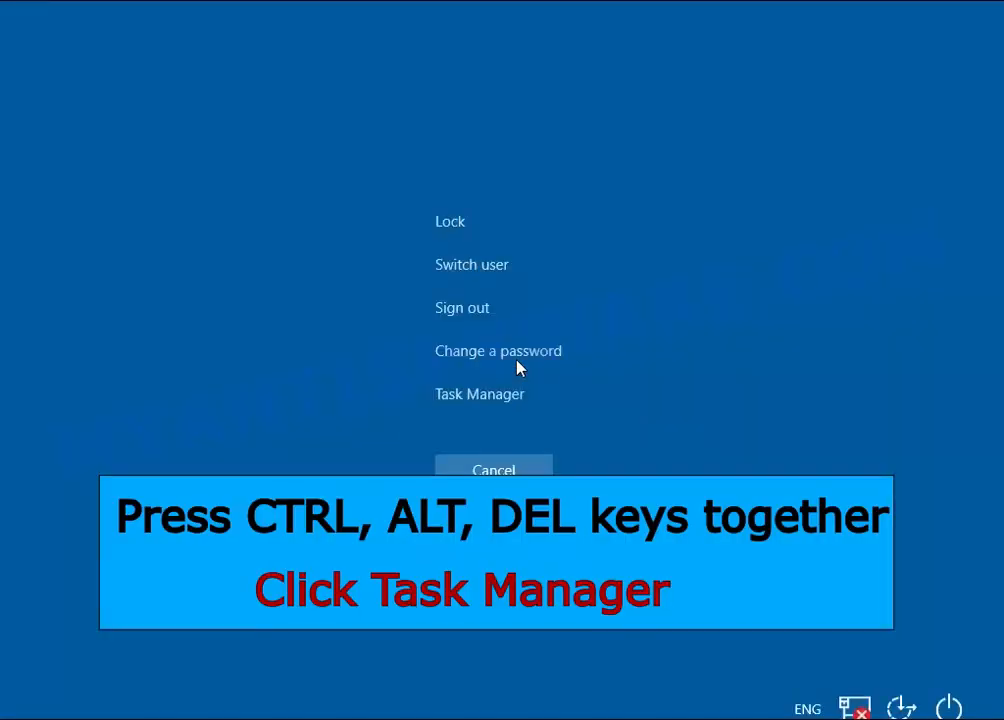
left_click(480, 394)
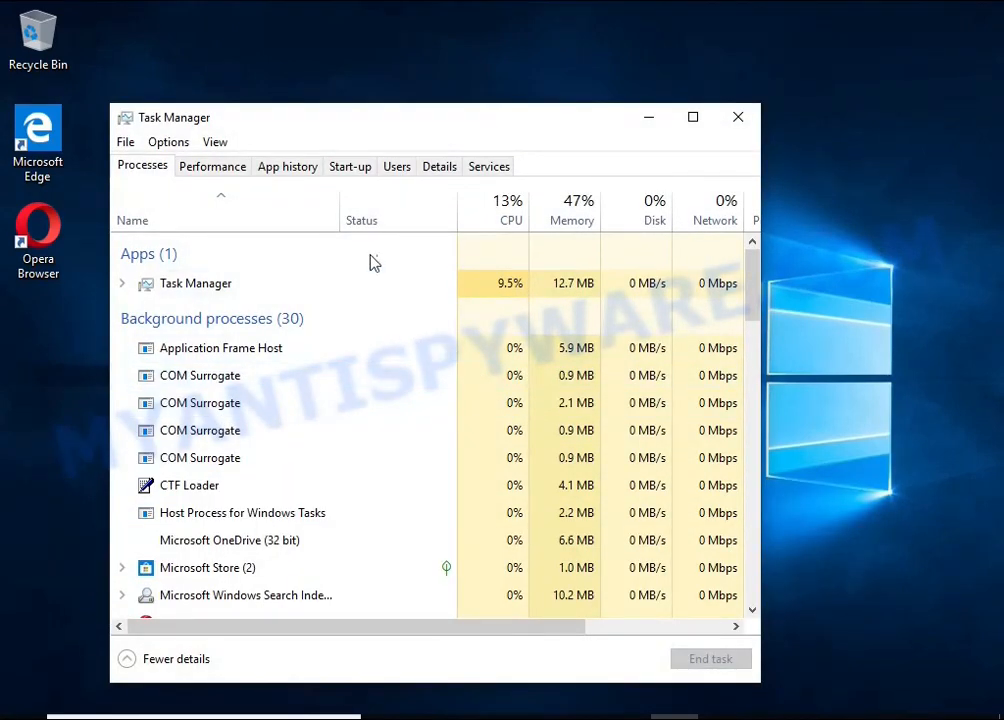
left_click(348, 164)
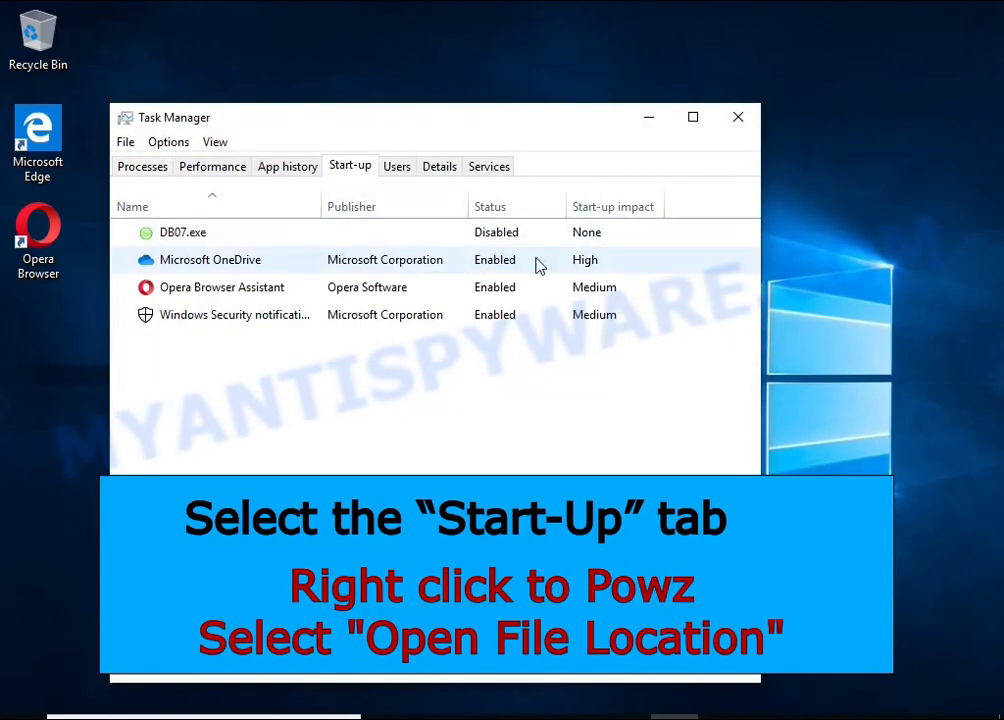
right_click(184, 232)
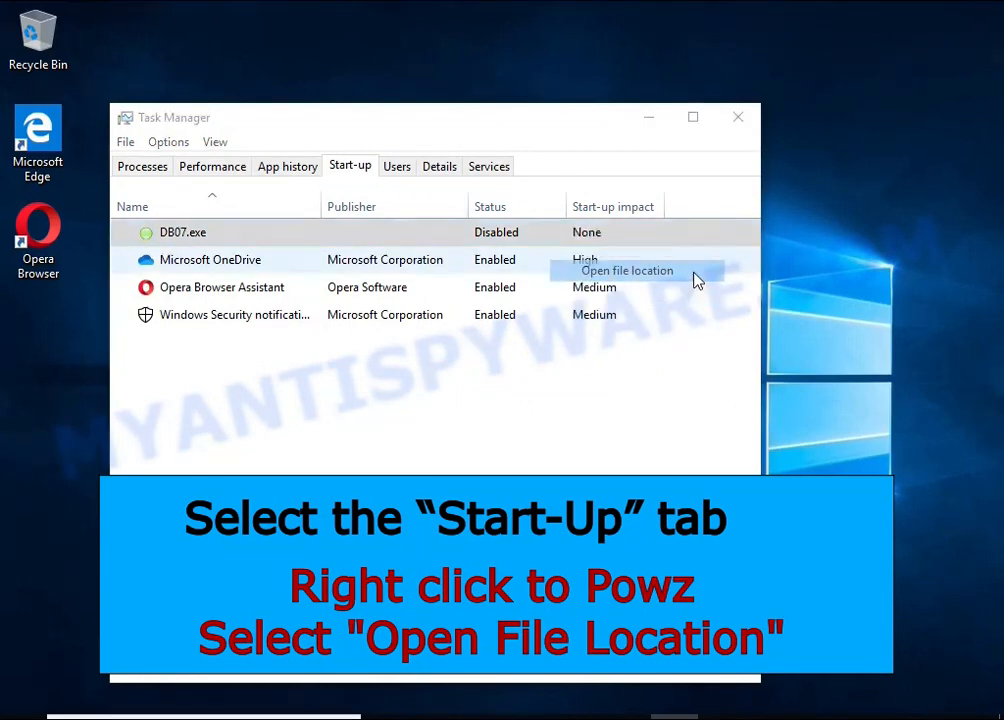
left_click(626, 270)
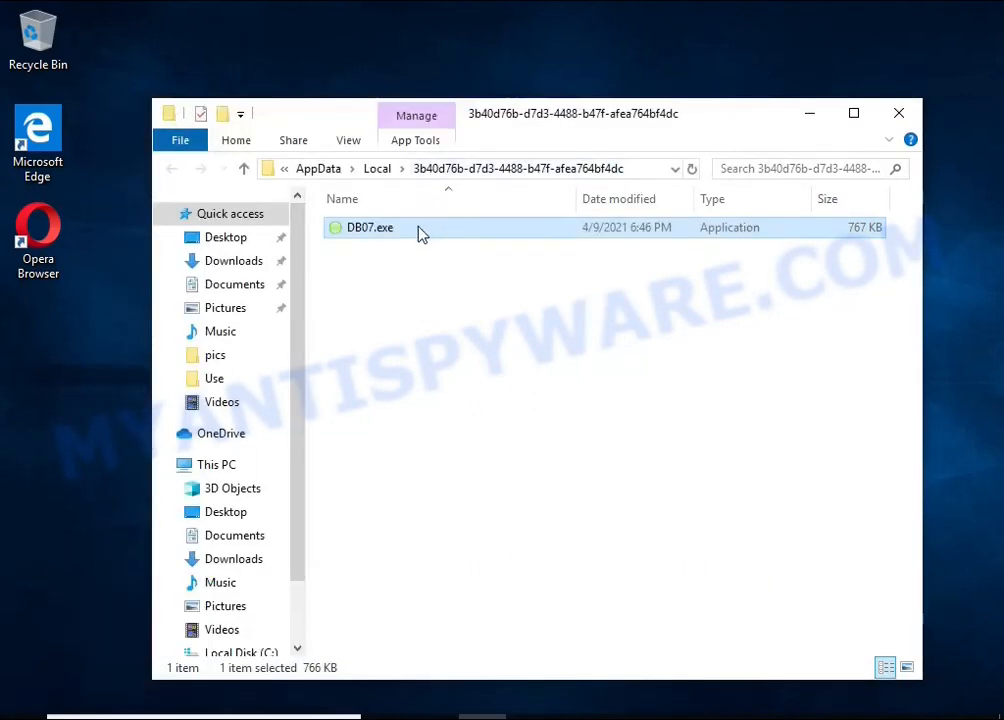
right_click(370, 228)
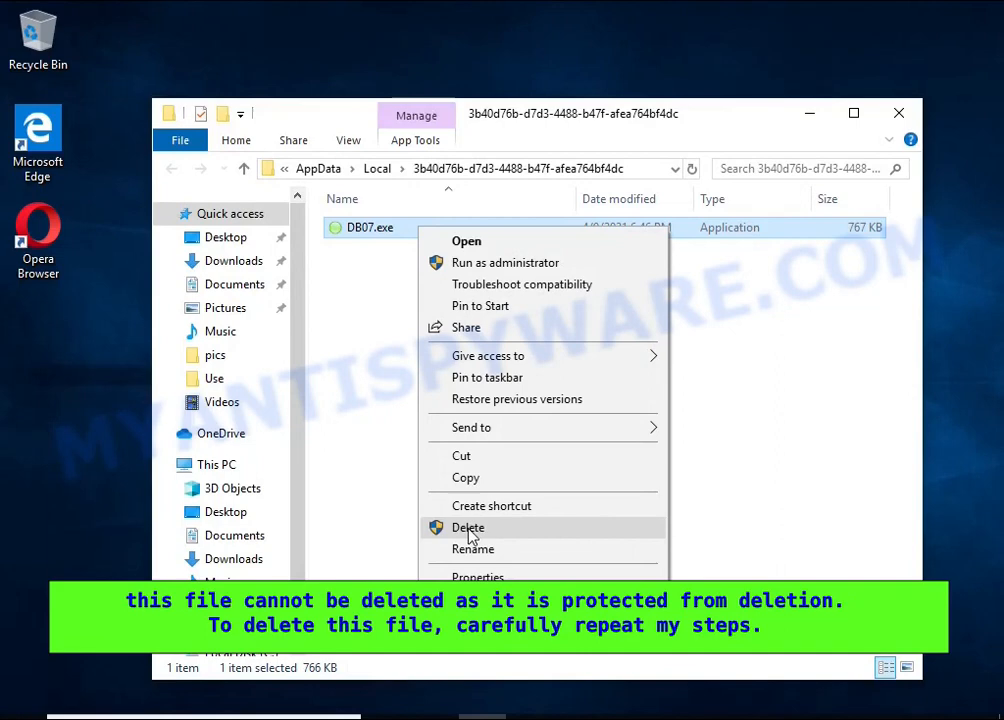
left_click(468, 528)
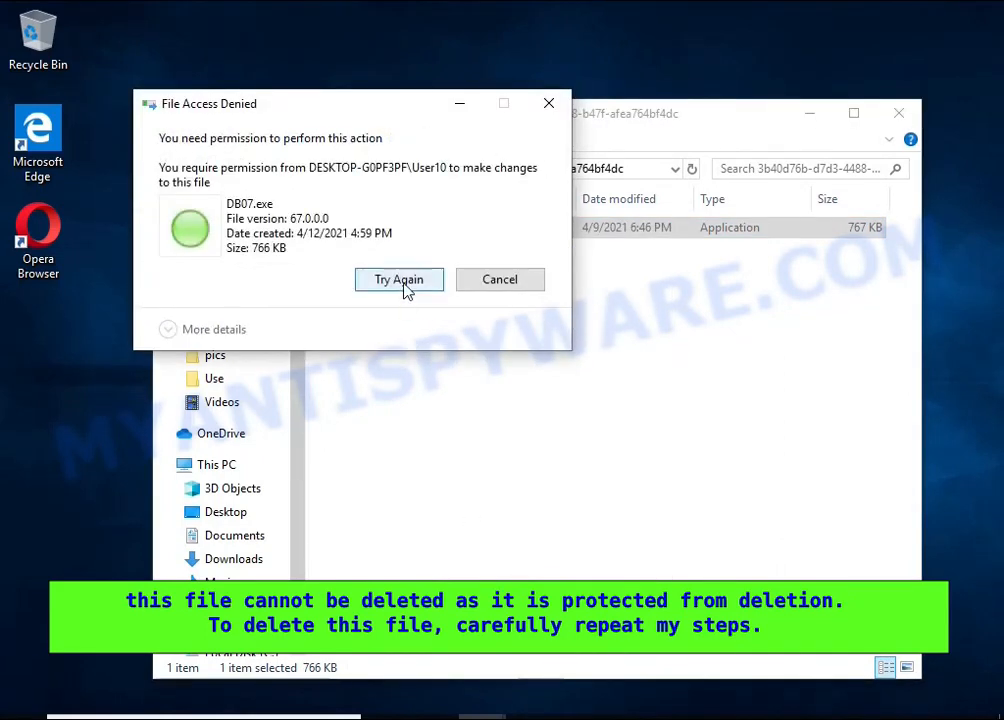
mouse_move(508, 292)
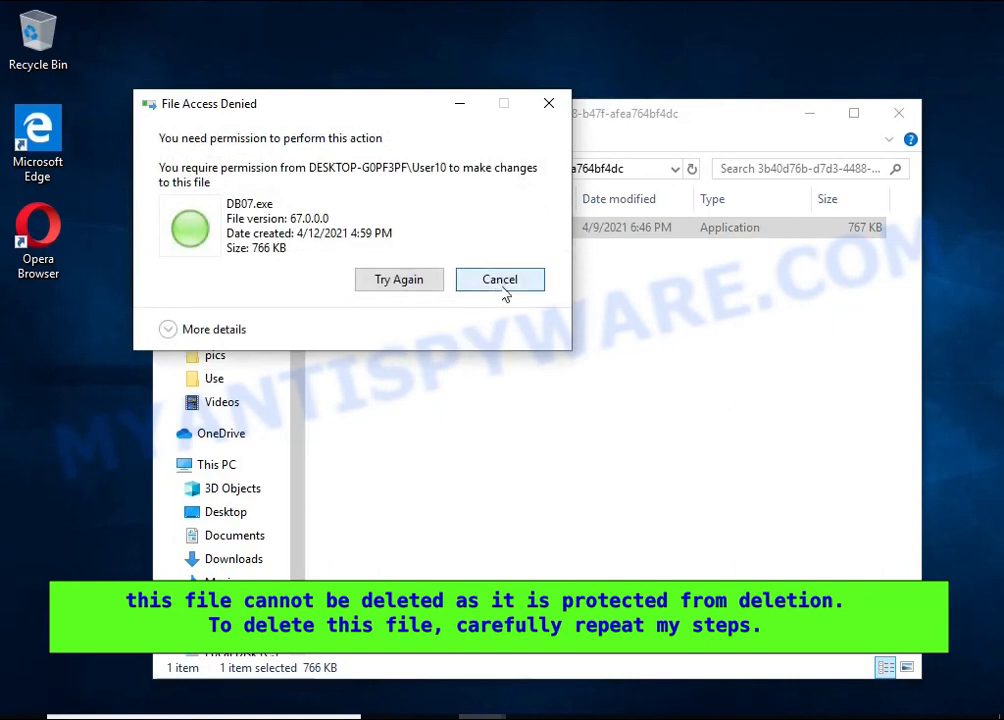
right_click(368, 228)
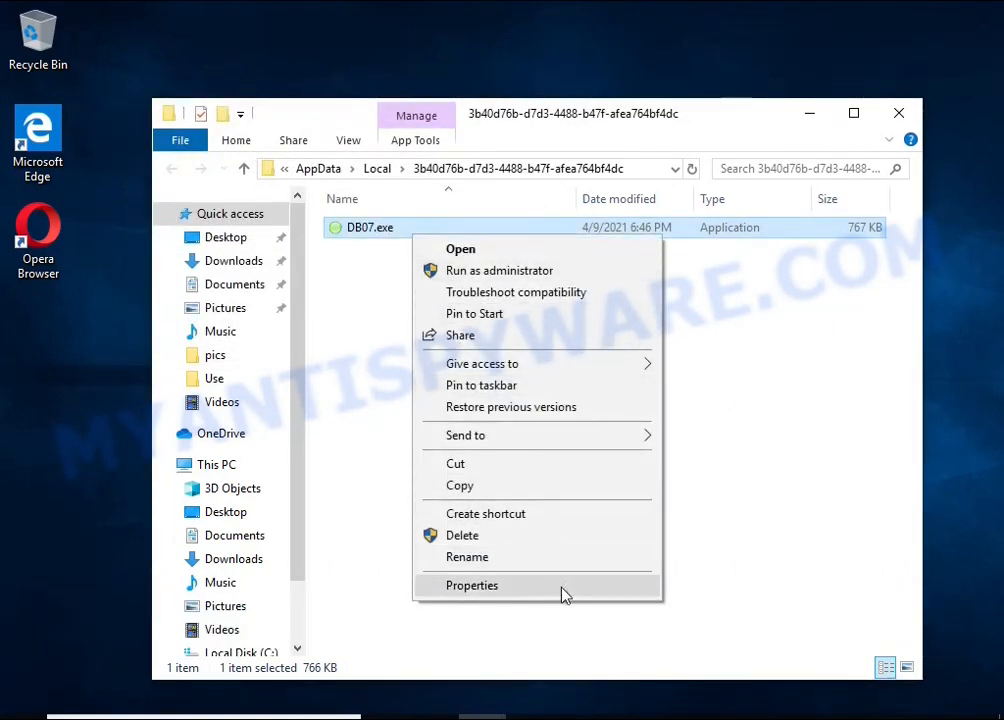
- In DB07.exe's Advanced Security settings, disable inheritance keeping explicit permission entries
left_click(472, 584)
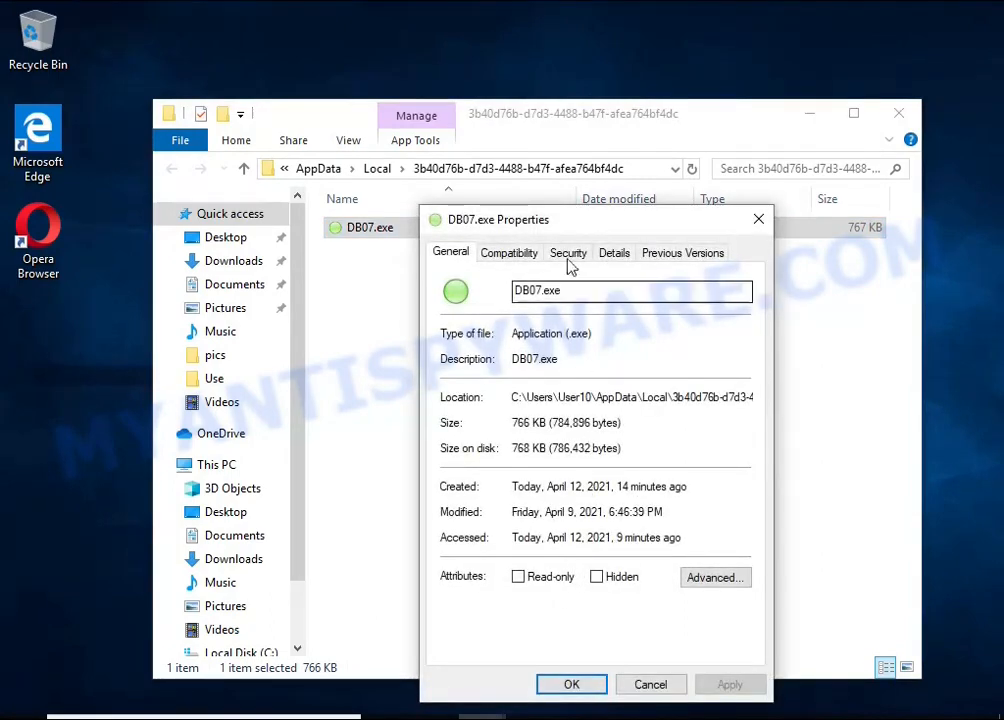
left_click(568, 252)
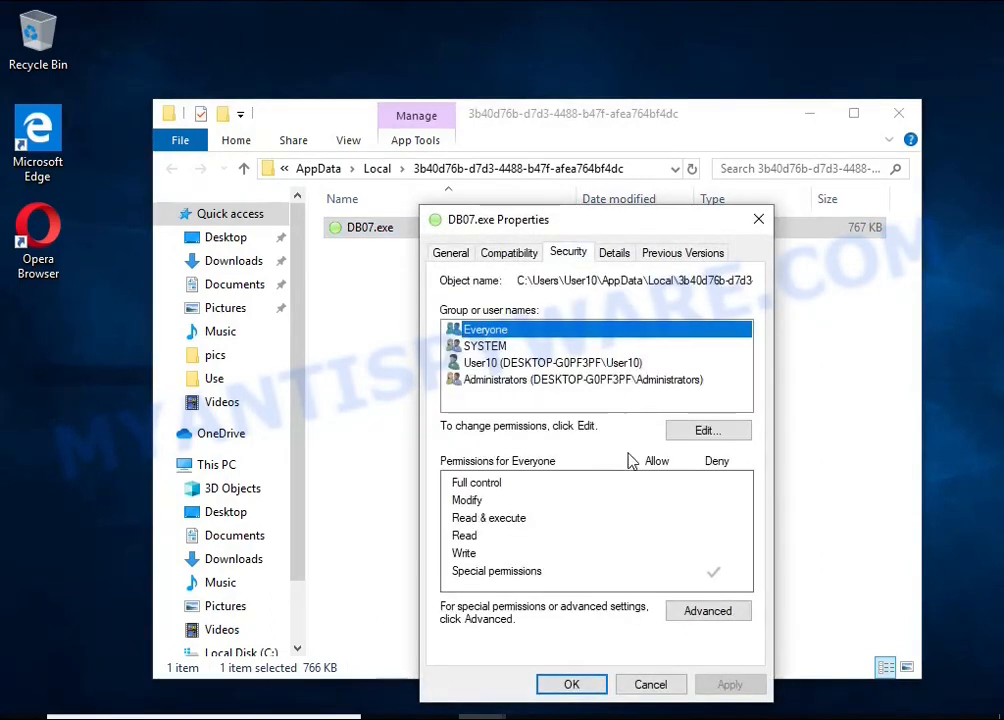
left_click(724, 612)
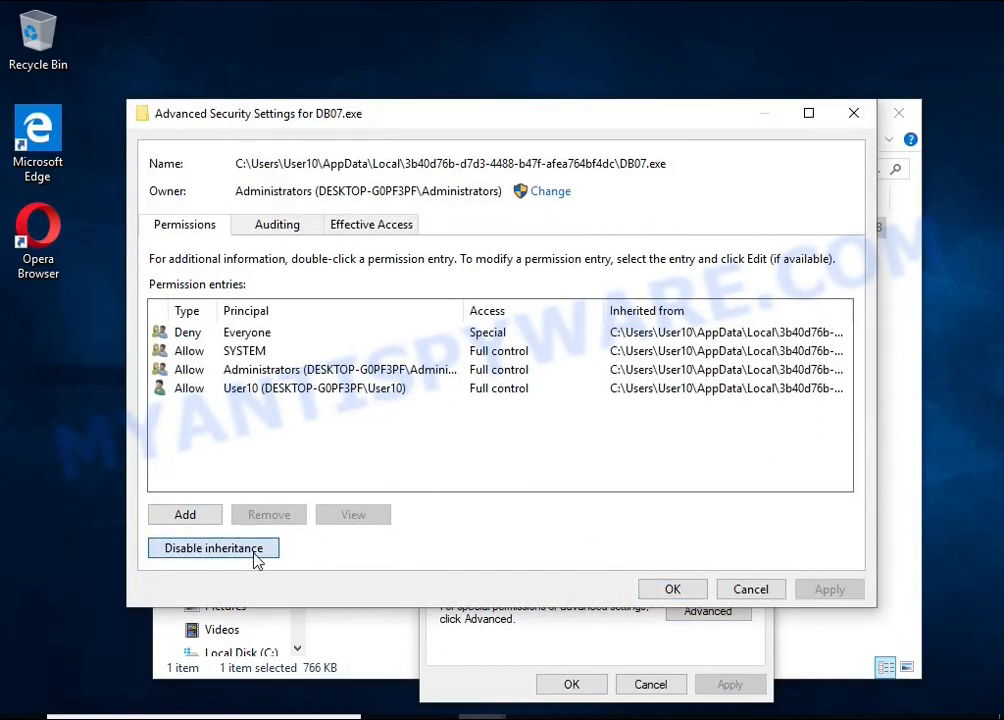
left_click(212, 548)
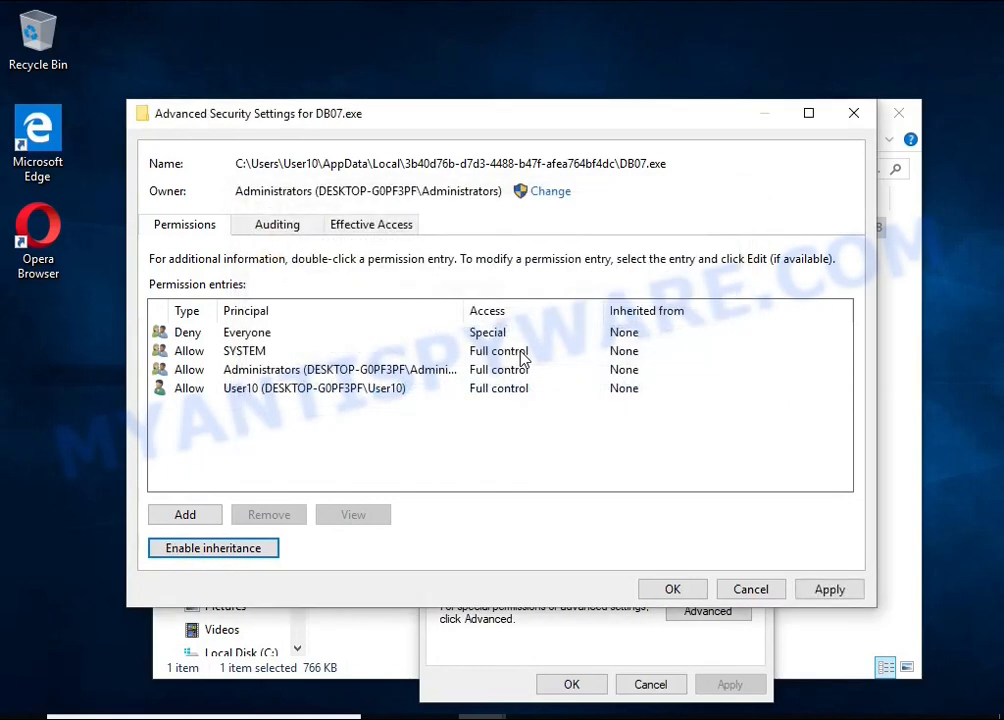
mouse_move(248, 340)
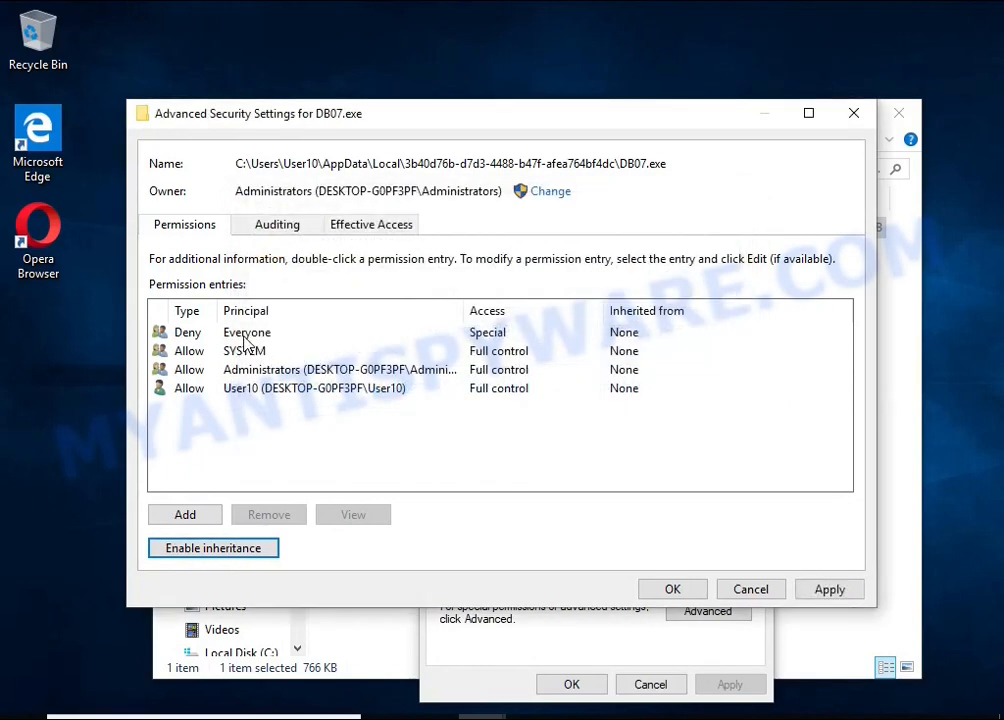
- Remove the Deny Everyone entry, delete DB07.exe, and close its empty folder
left_click(248, 332)
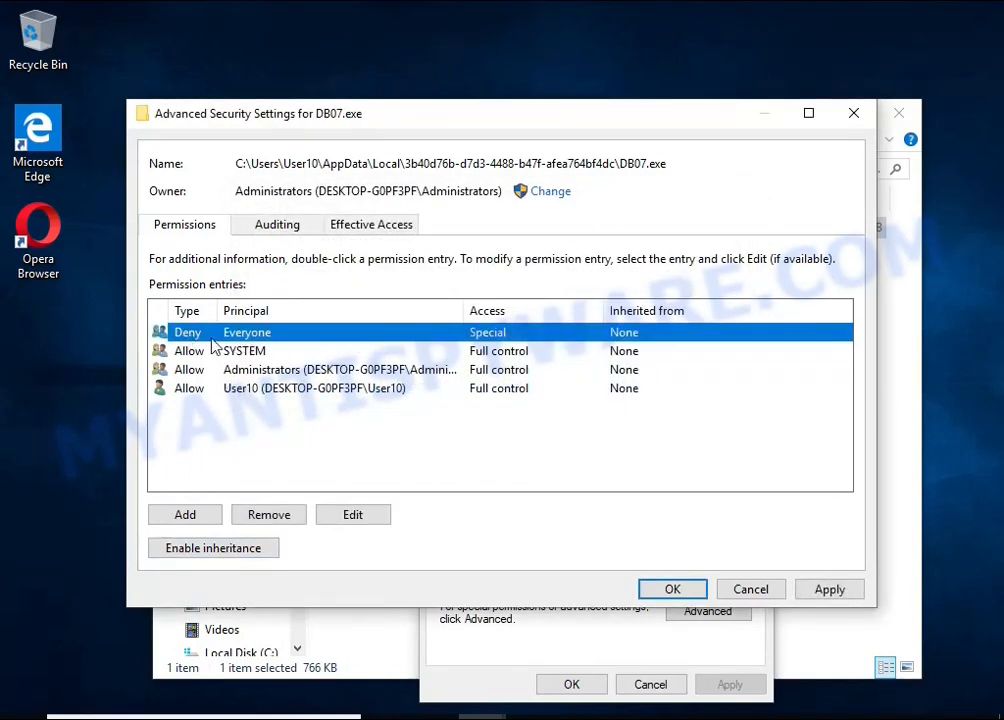
mouse_move(268, 514)
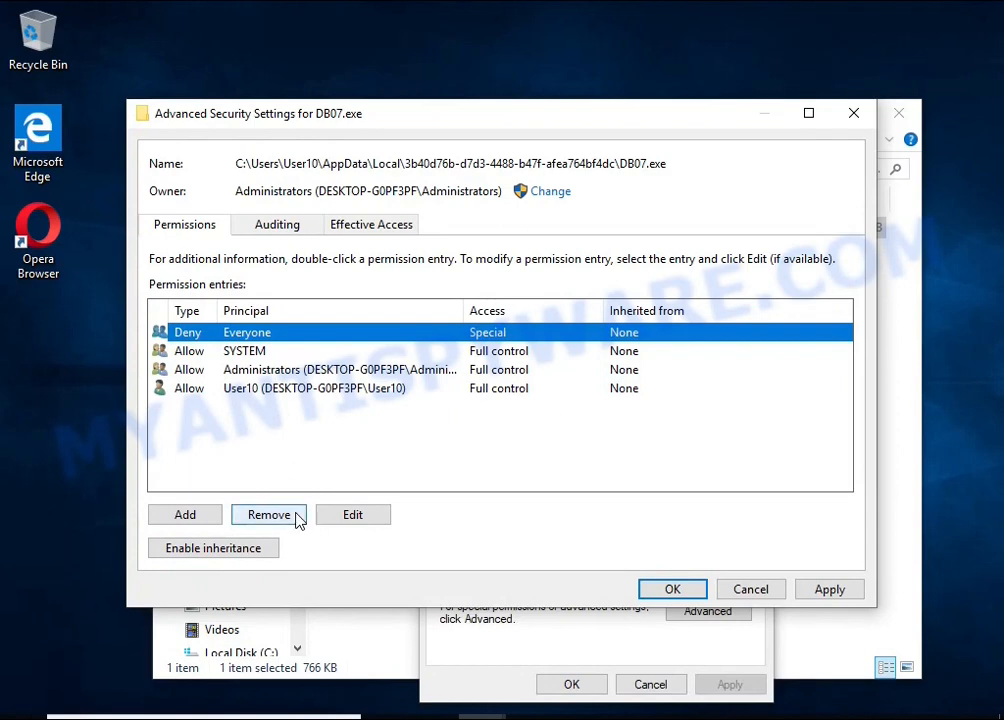
left_click(268, 514)
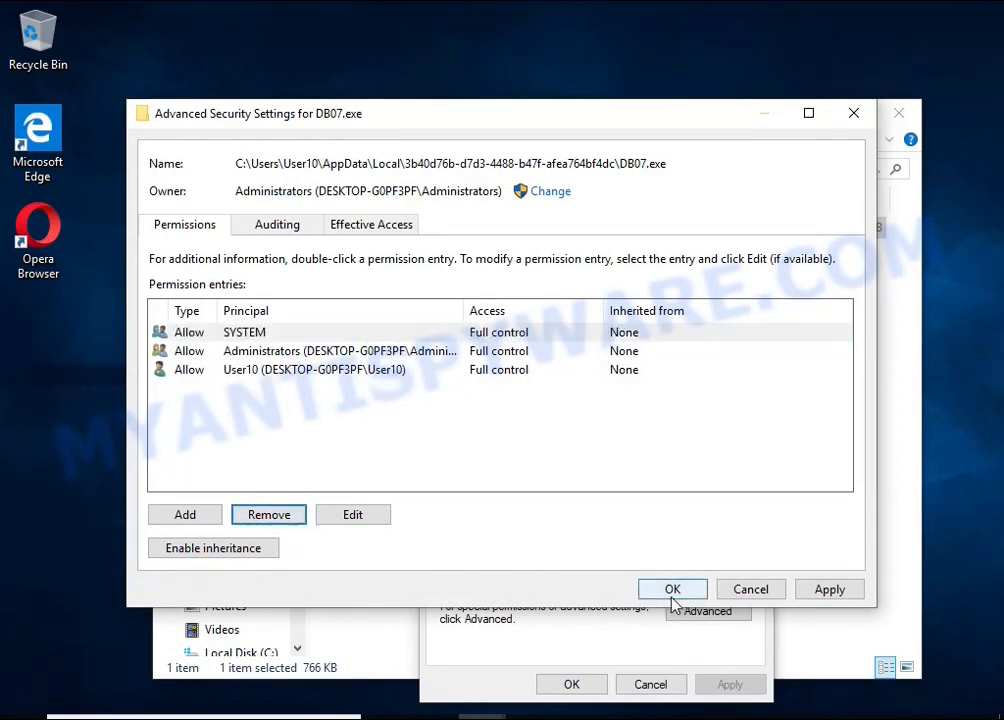
left_click(672, 588)
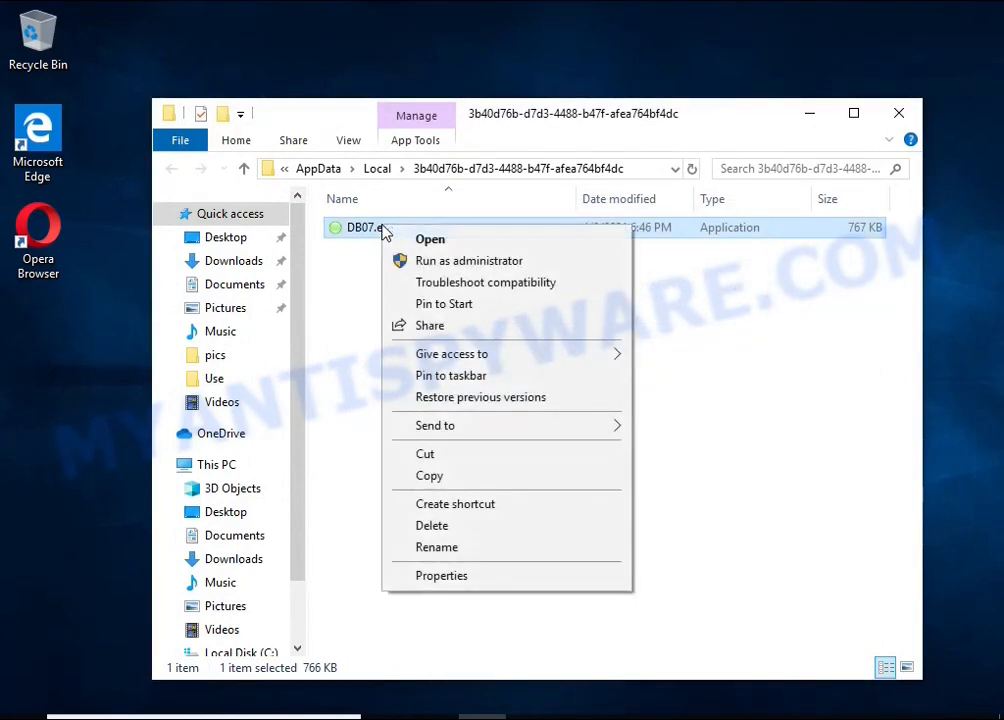
left_click(432, 524)
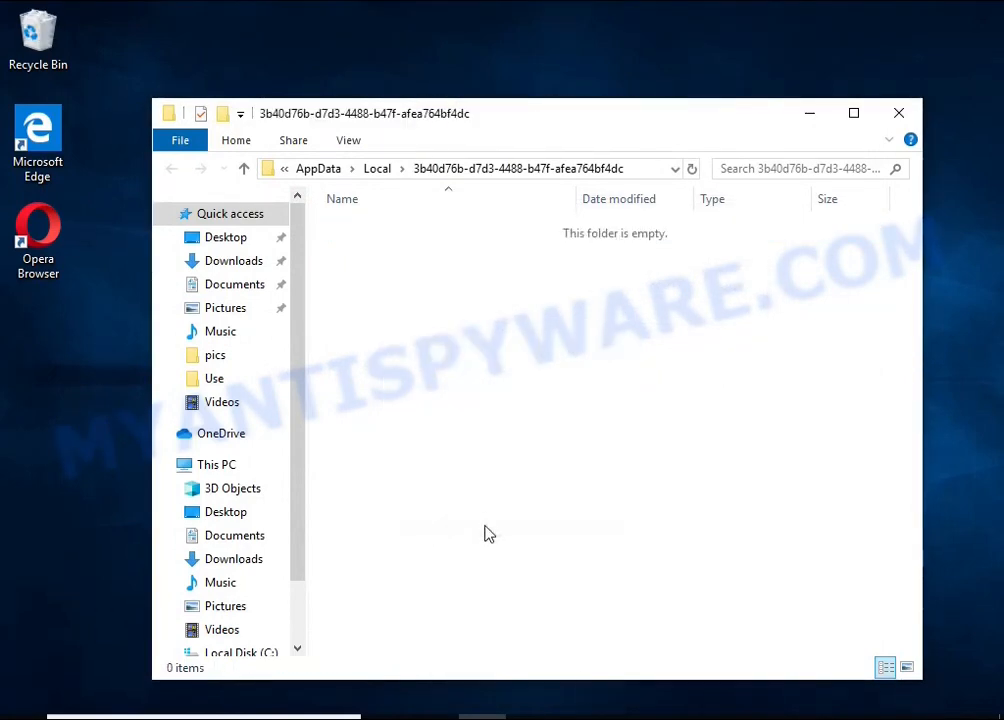
mouse_move(400, 240)
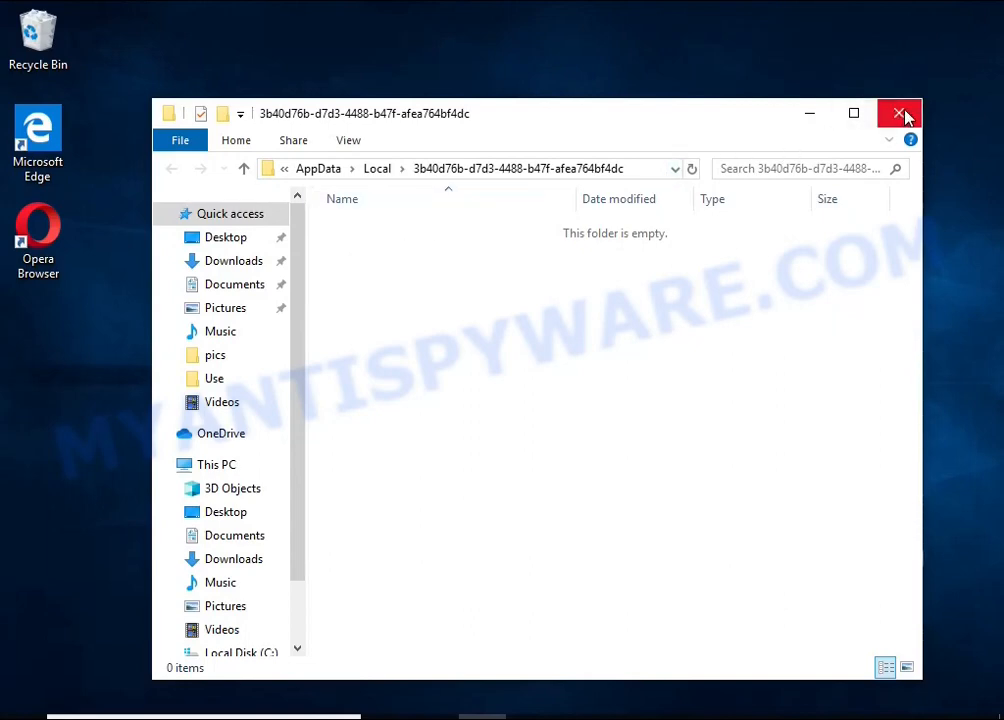
left_click(898, 112)
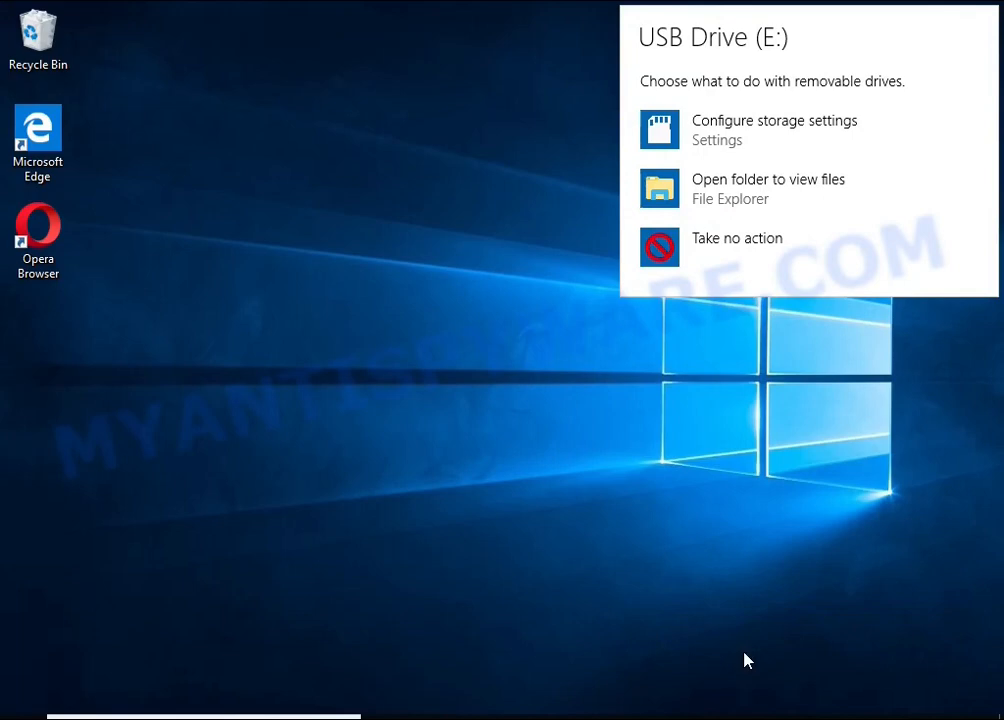
mouse_move(756, 188)
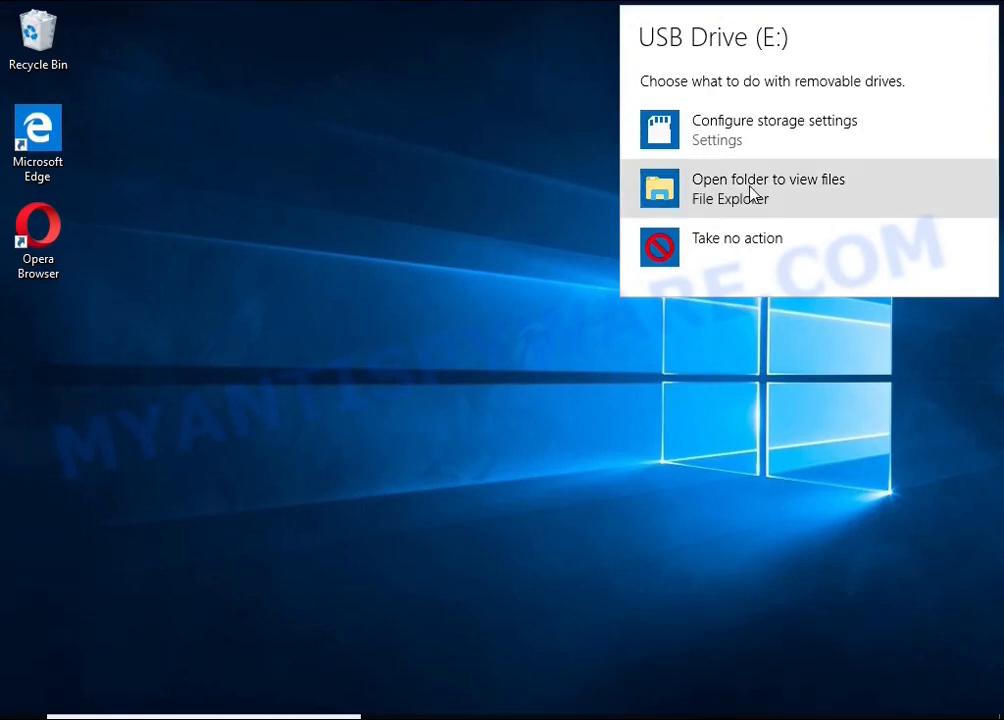
- Open the USB drive's files and launch decrypt_STOPDjvu.exe with UAC approval
left_click(768, 188)
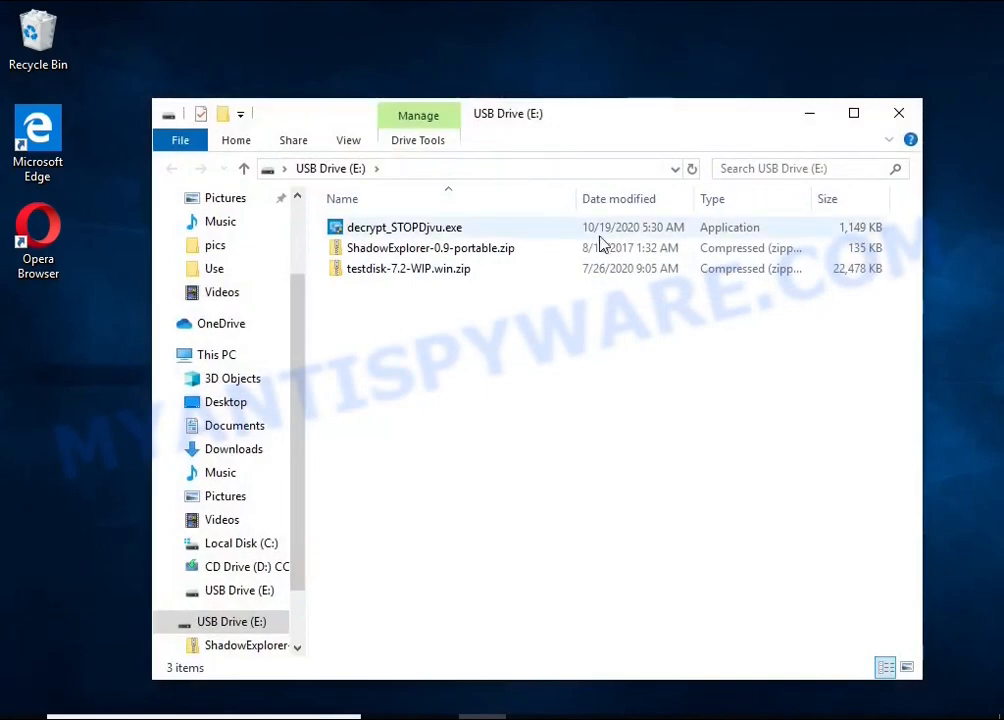
double_click(404, 228)
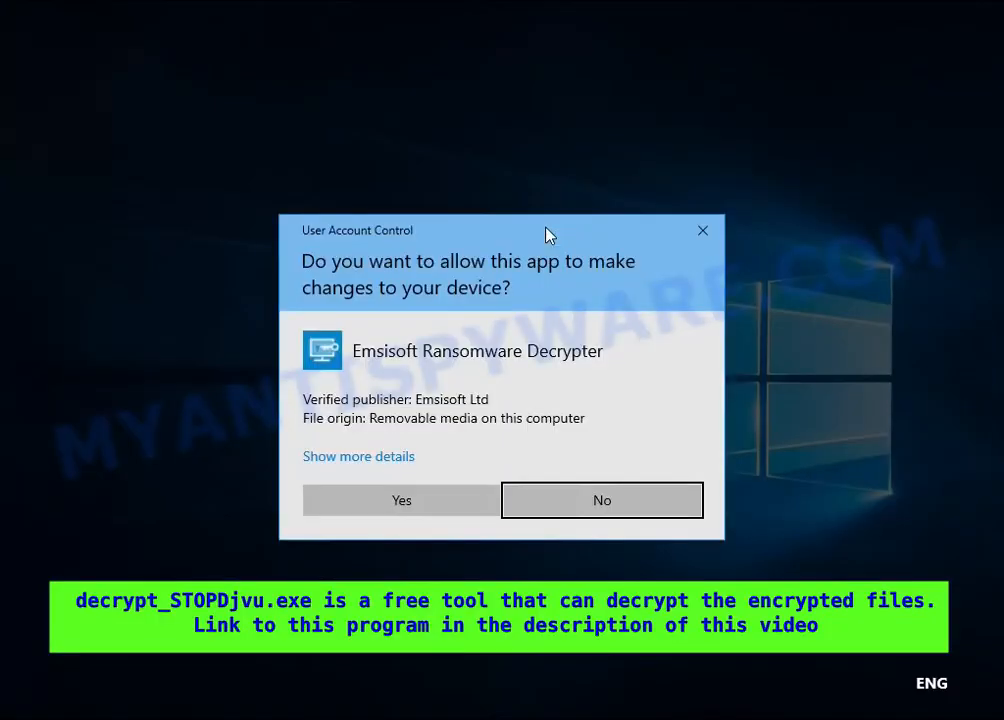
left_click(400, 500)
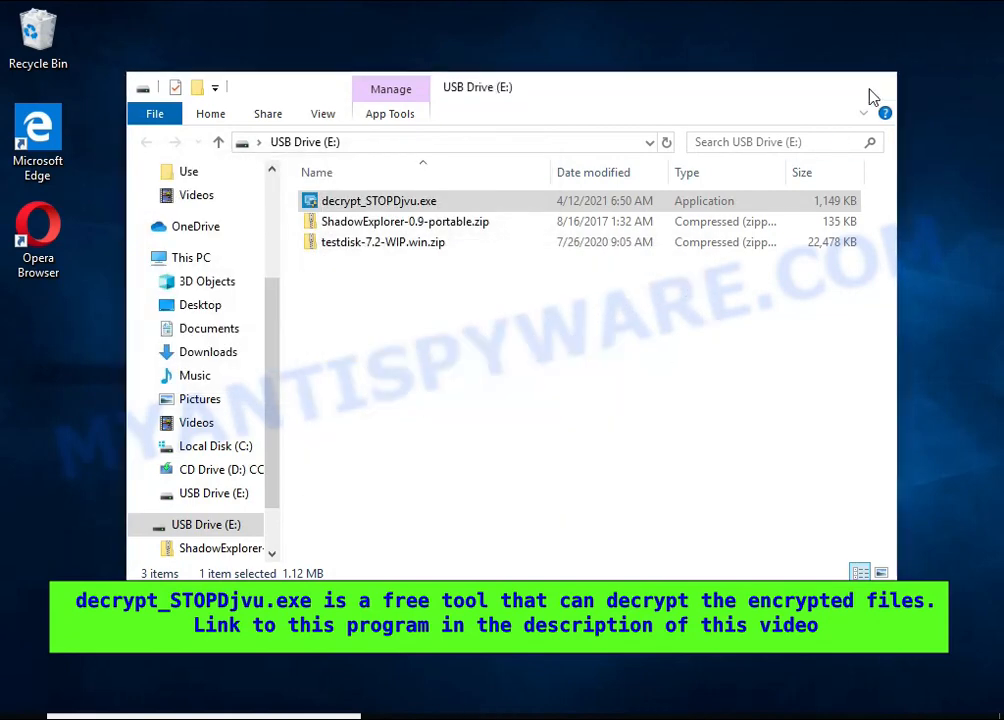
- Add the Documents folder to the Emsisoft Decryptor and start decryption, which finds no key
double_click(378, 200)
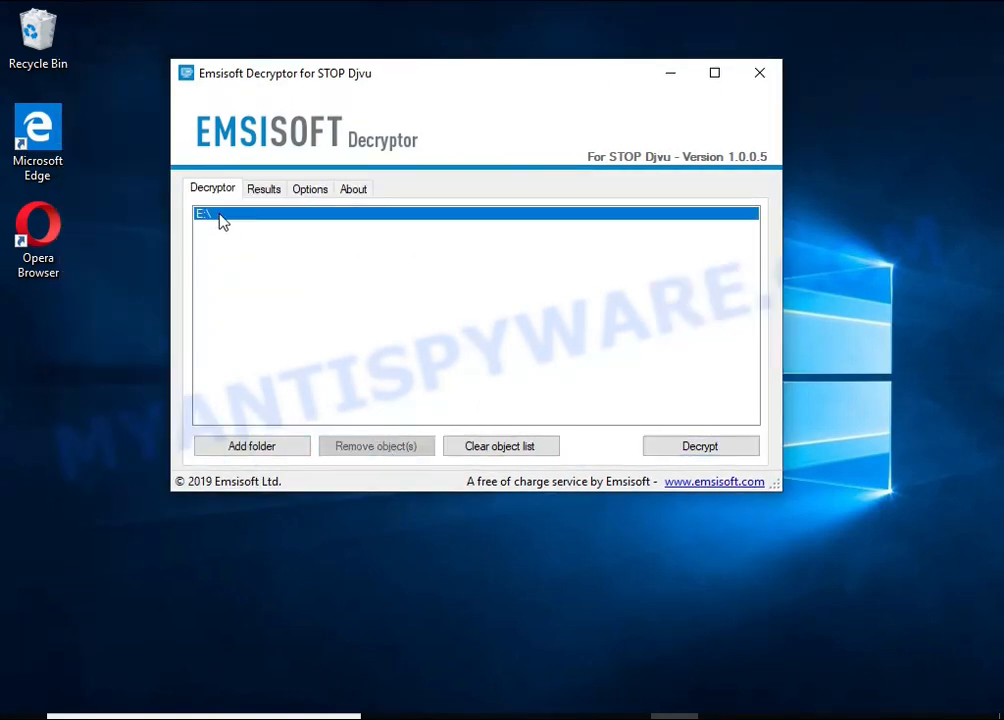
left_click(252, 446)
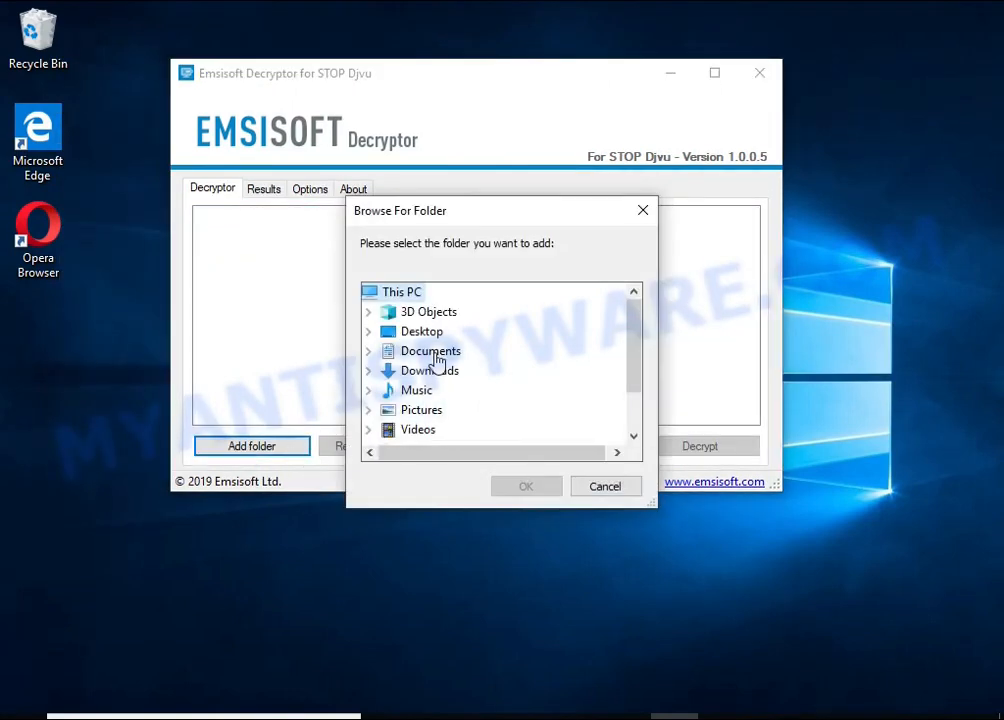
left_click(428, 350)
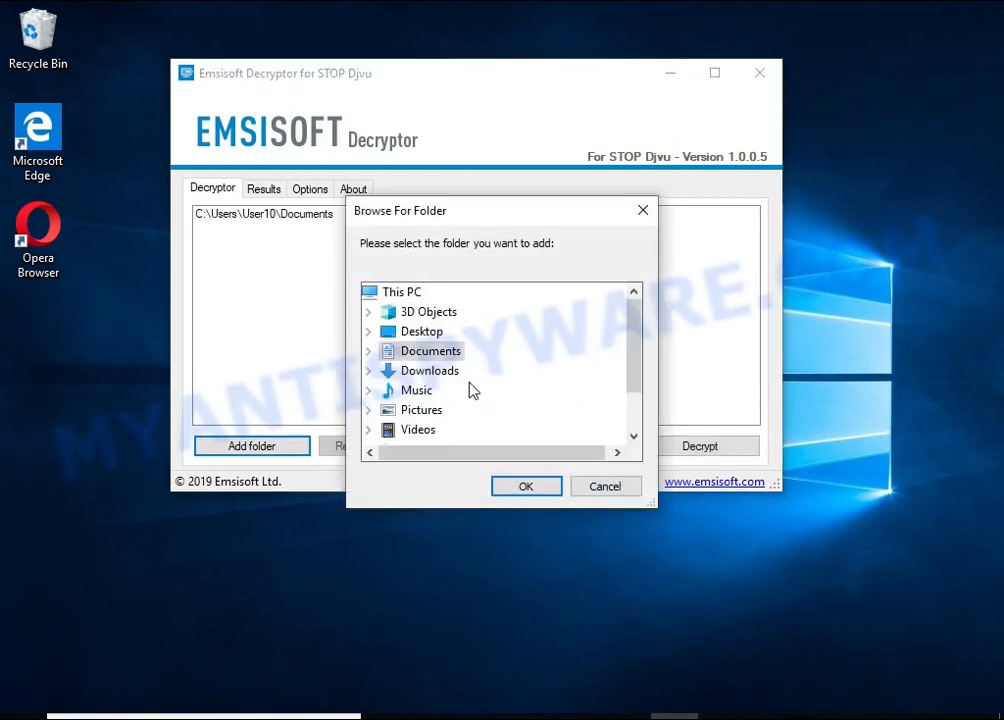
left_click(526, 486)
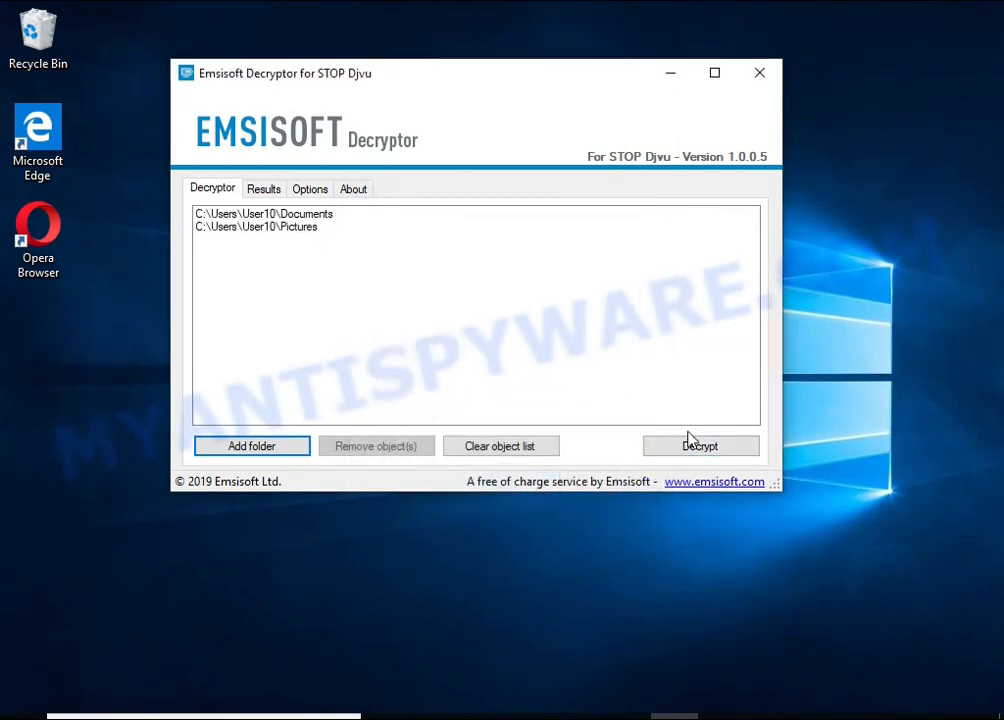
left_click(700, 444)
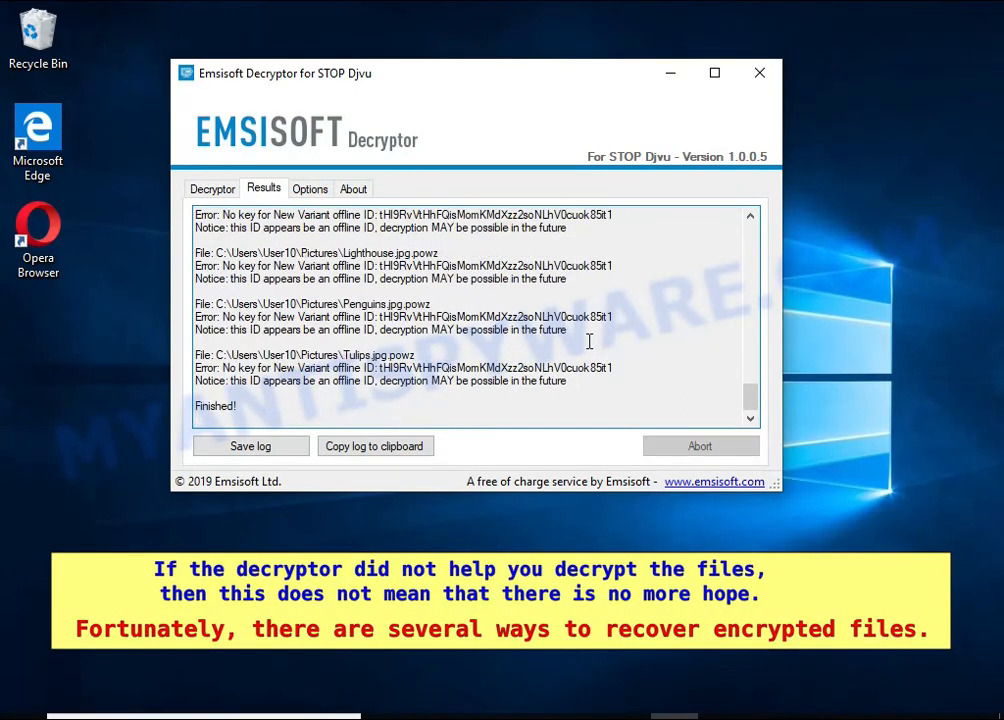
- Browse the USB drive into ShadowExplorer-0.9-portable and open the ShadowExplorerPortable-0.9 folder
double_click(376, 356)
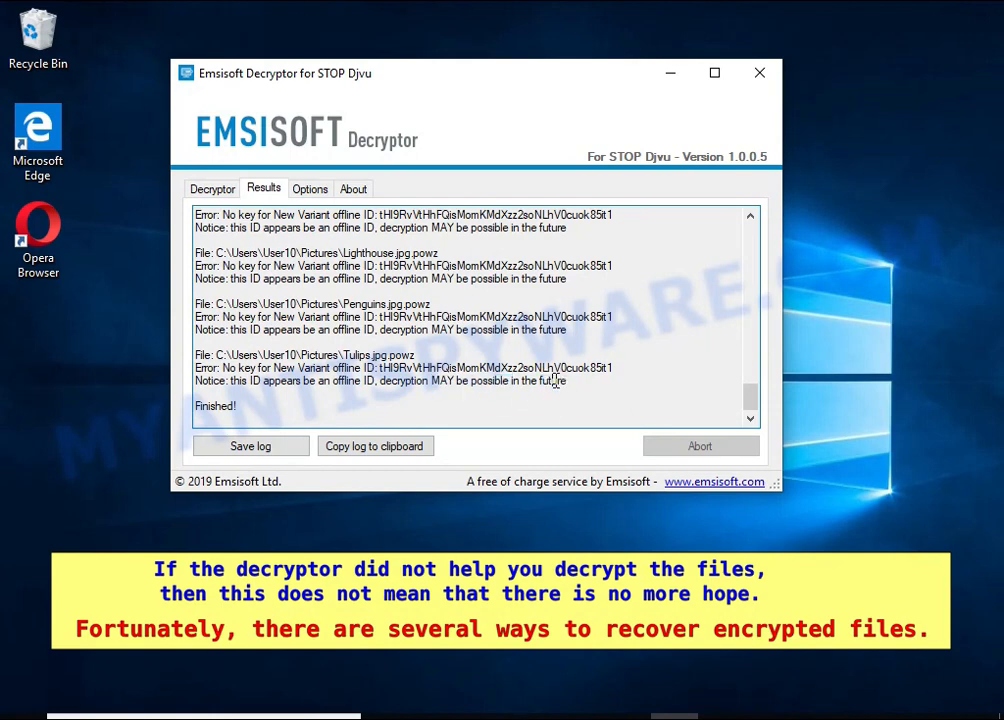
double_click(552, 380)
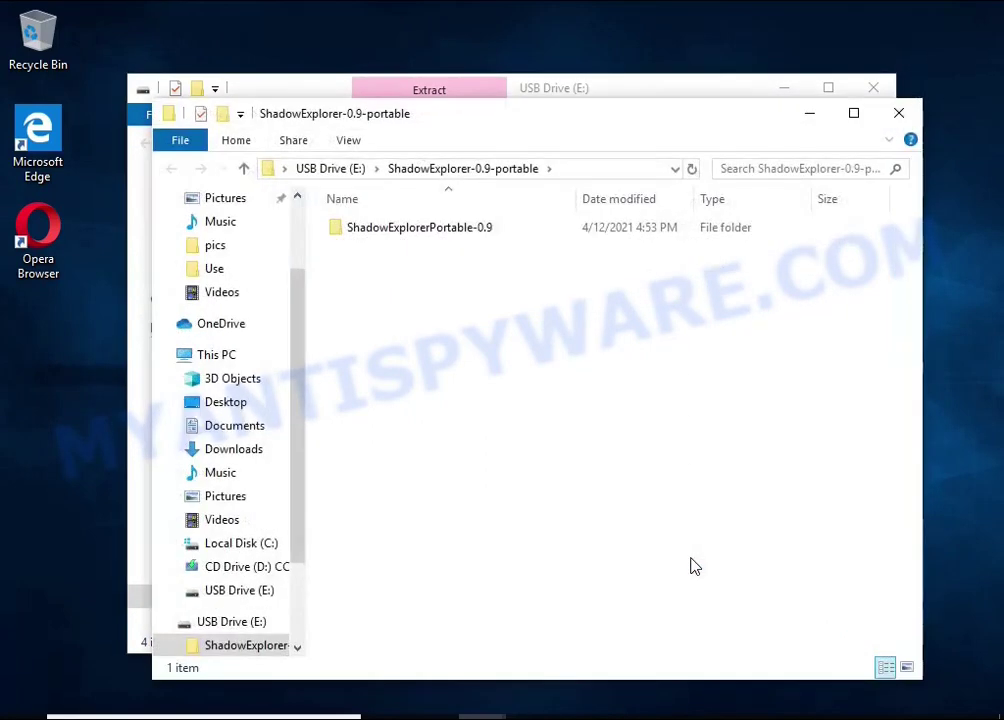
left_click(420, 228)
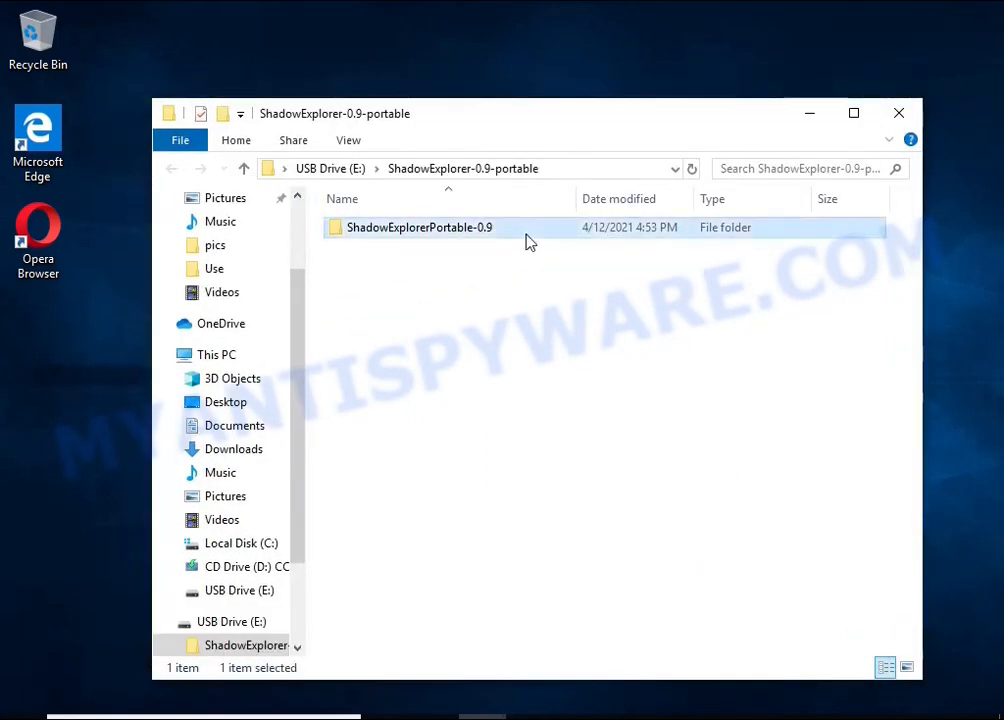
double_click(420, 228)
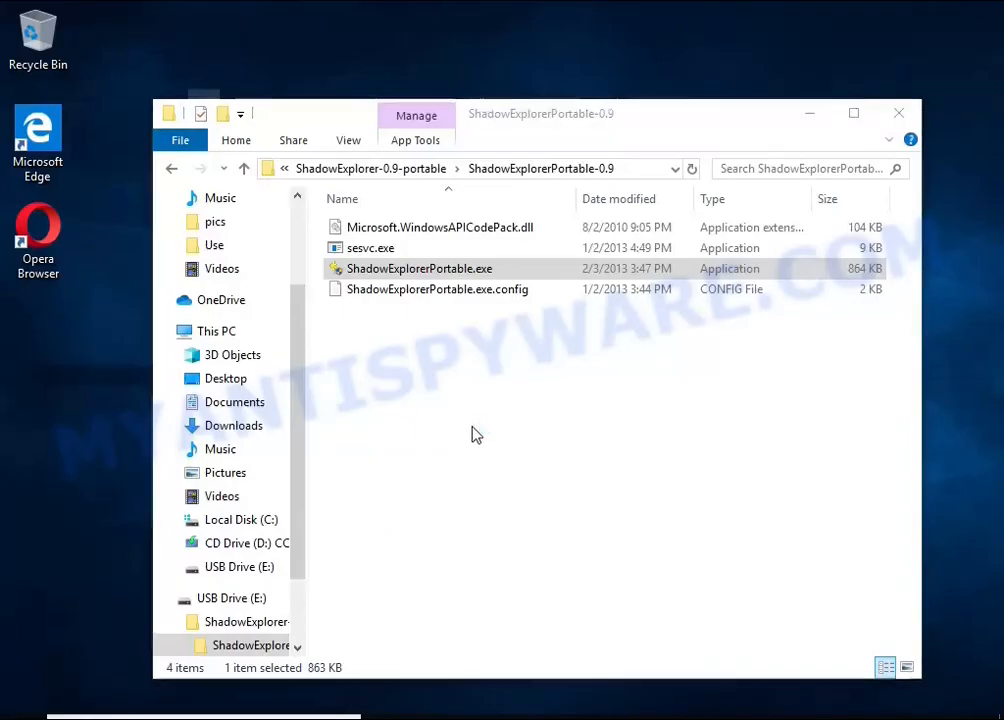
- Launch ShadowExplorerPortable.exe and select the 4/12/2021 5:40:04 PM shadow copy
double_click(418, 268)
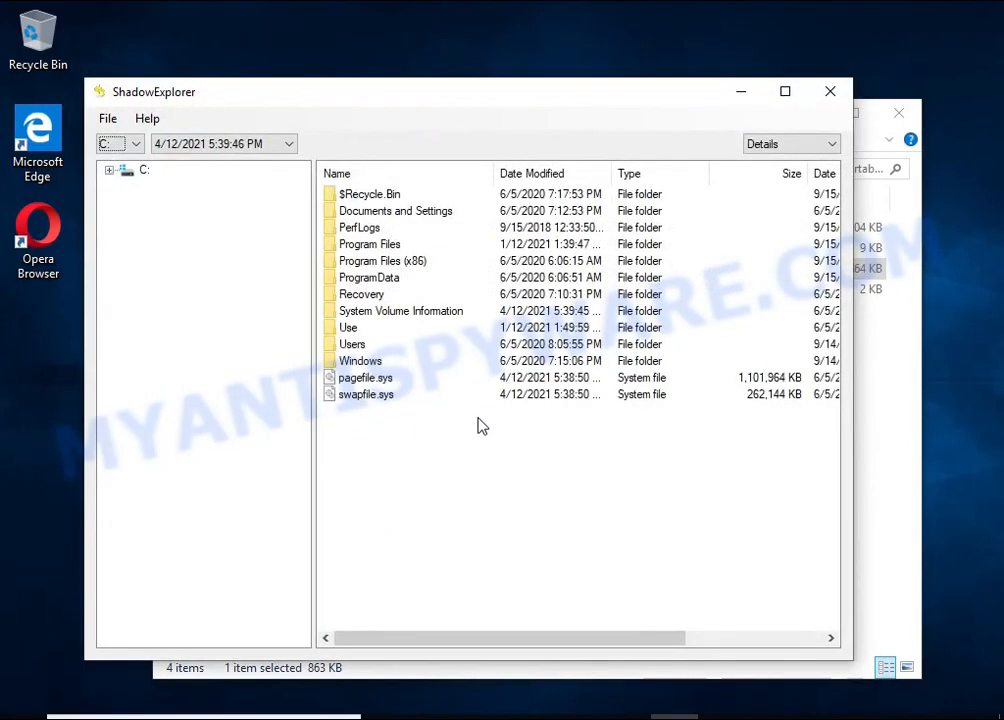
left_click(292, 144)
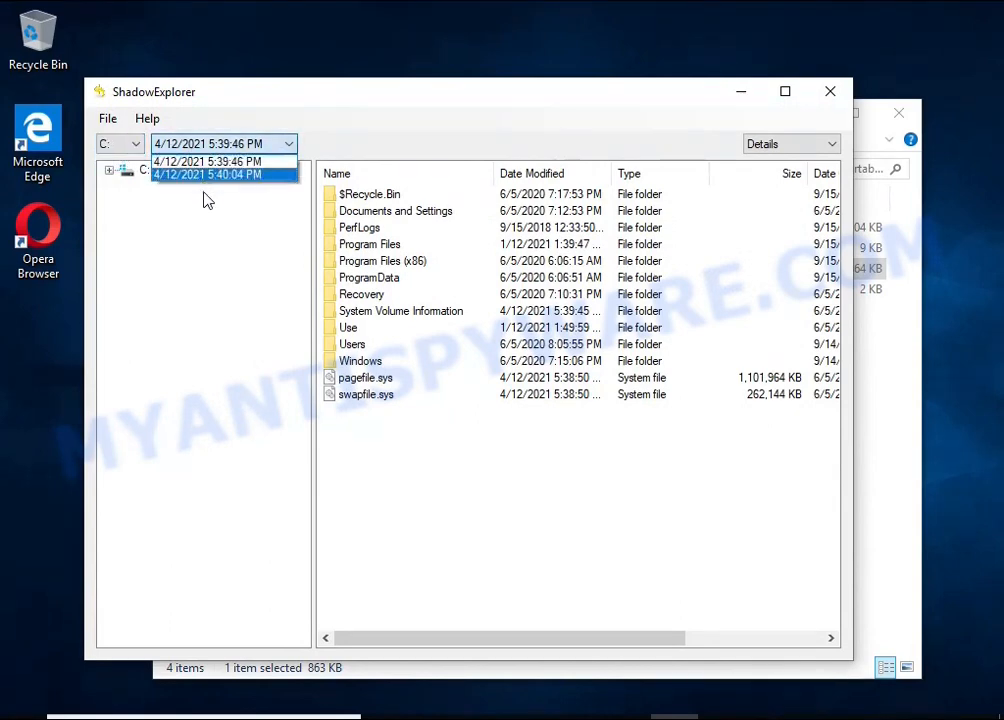
left_click(208, 174)
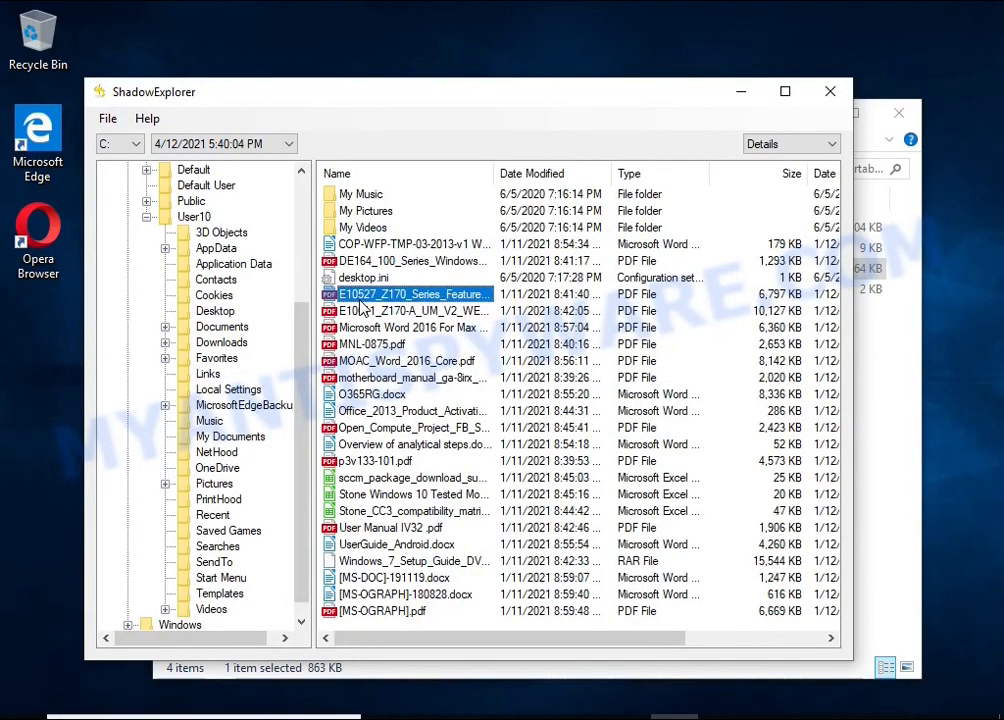
- Export the documents and pictures from the snapshot to USB Drive (E:), then close ShadowExplorer
left_click(368, 394)
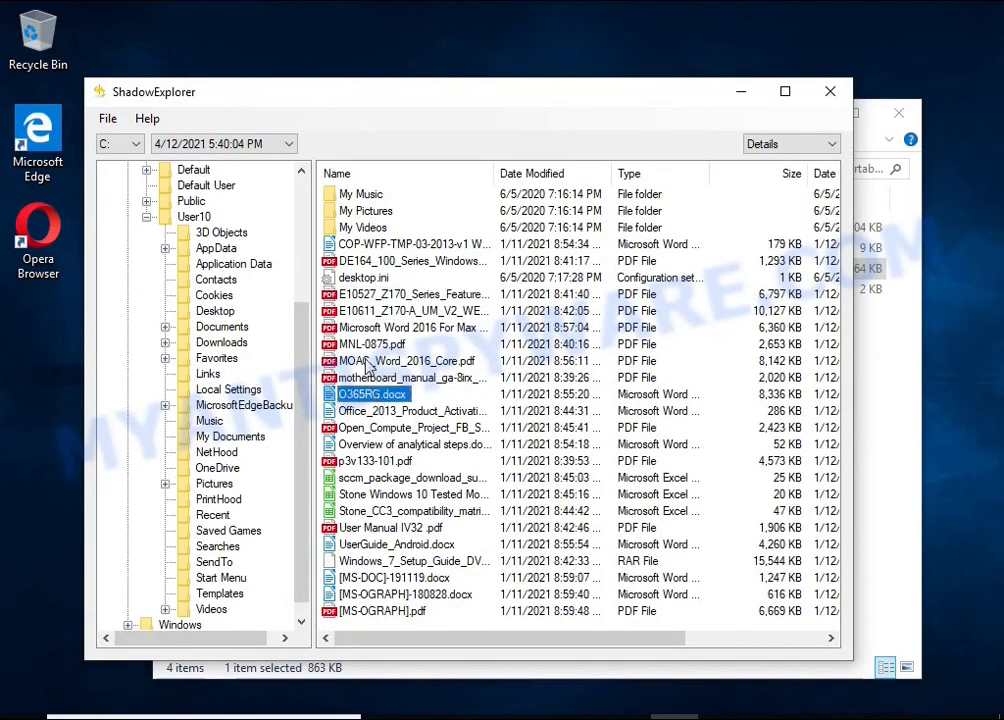
left_click(408, 328)
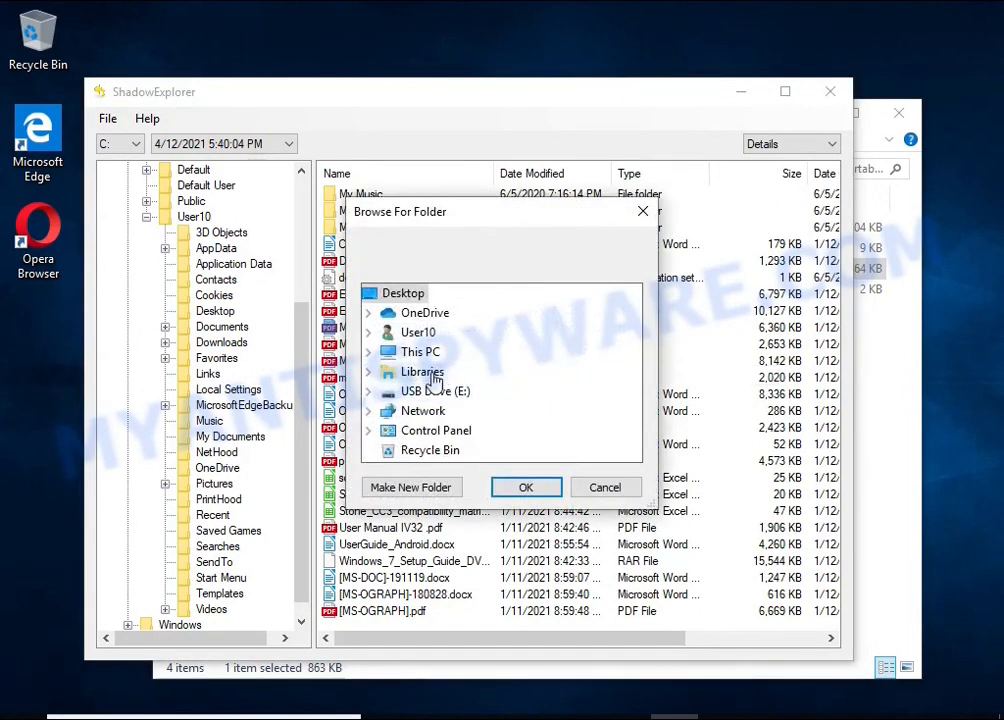
left_click(606, 488)
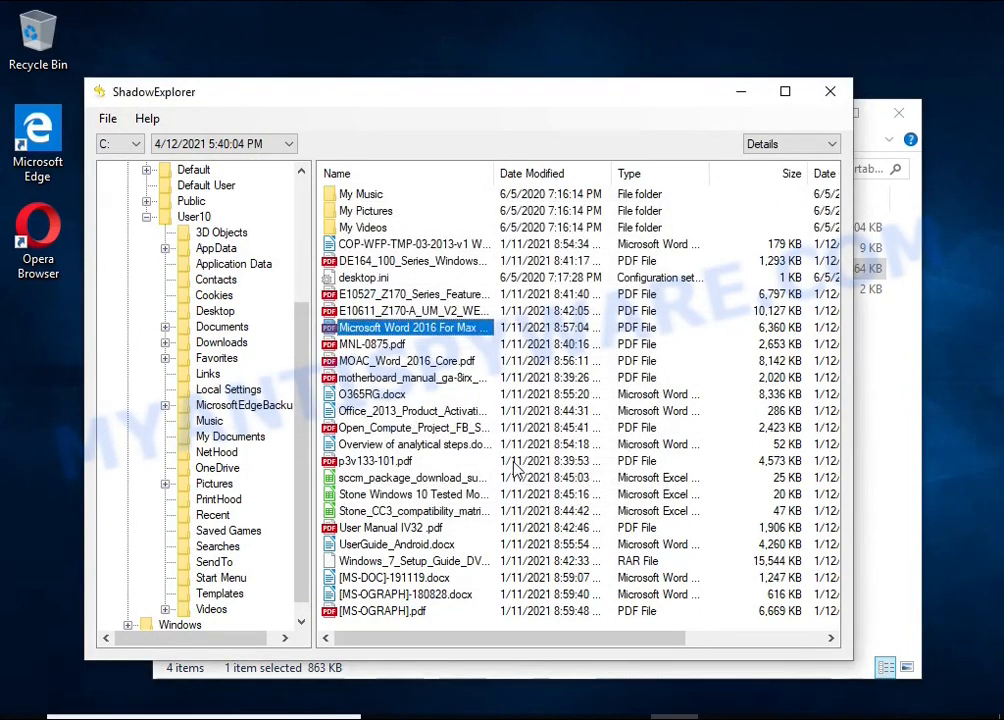
left_click(396, 544)
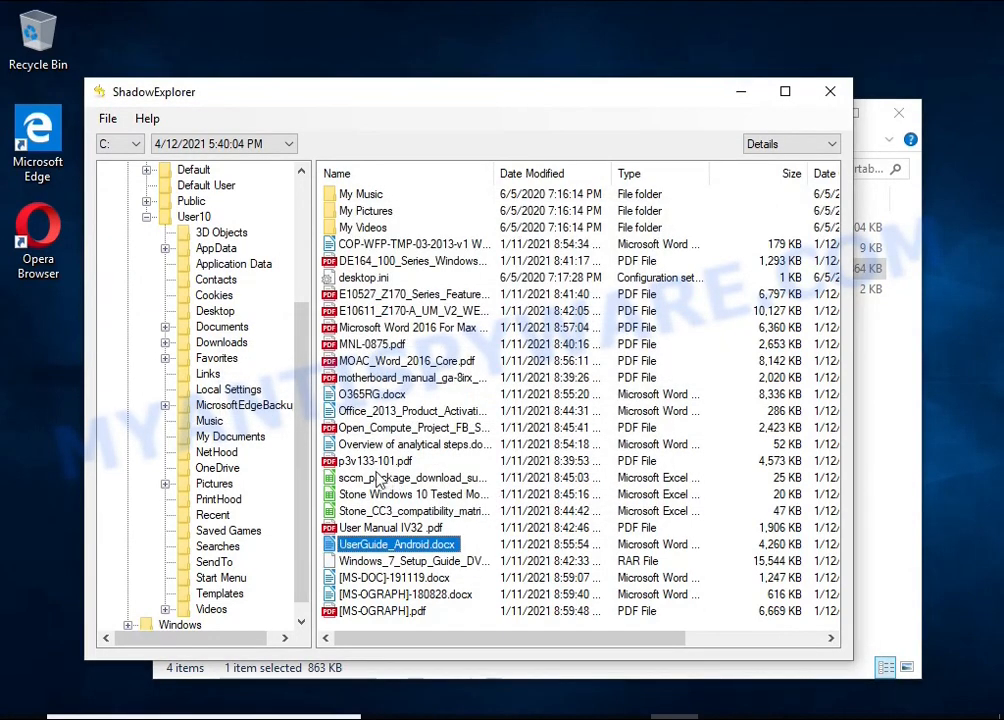
mouse_move(236, 514)
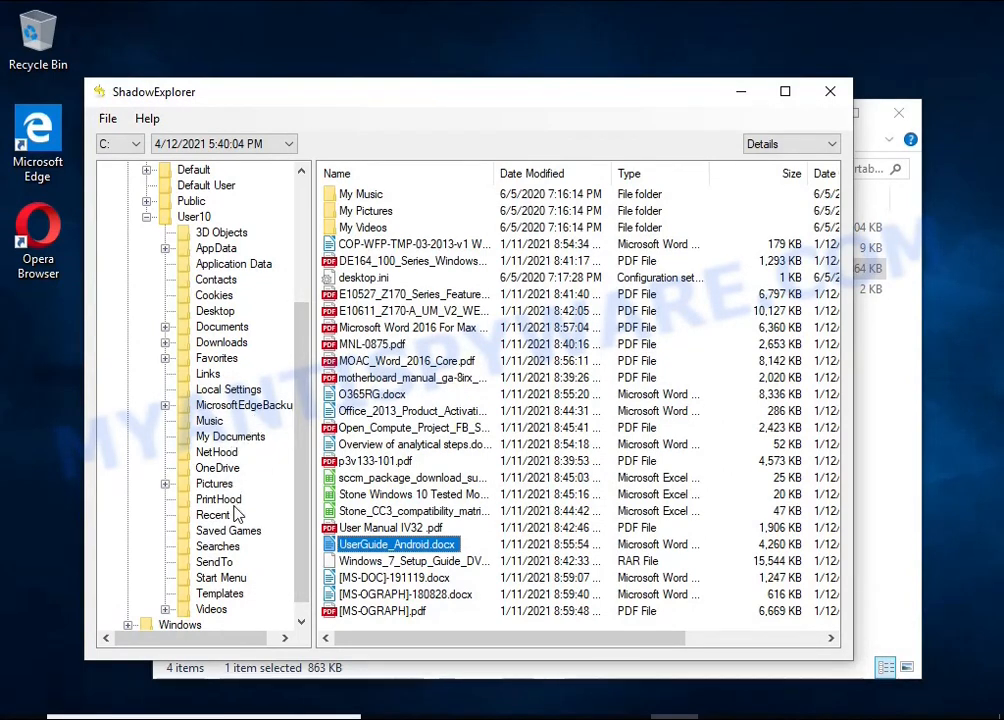
left_click(214, 482)
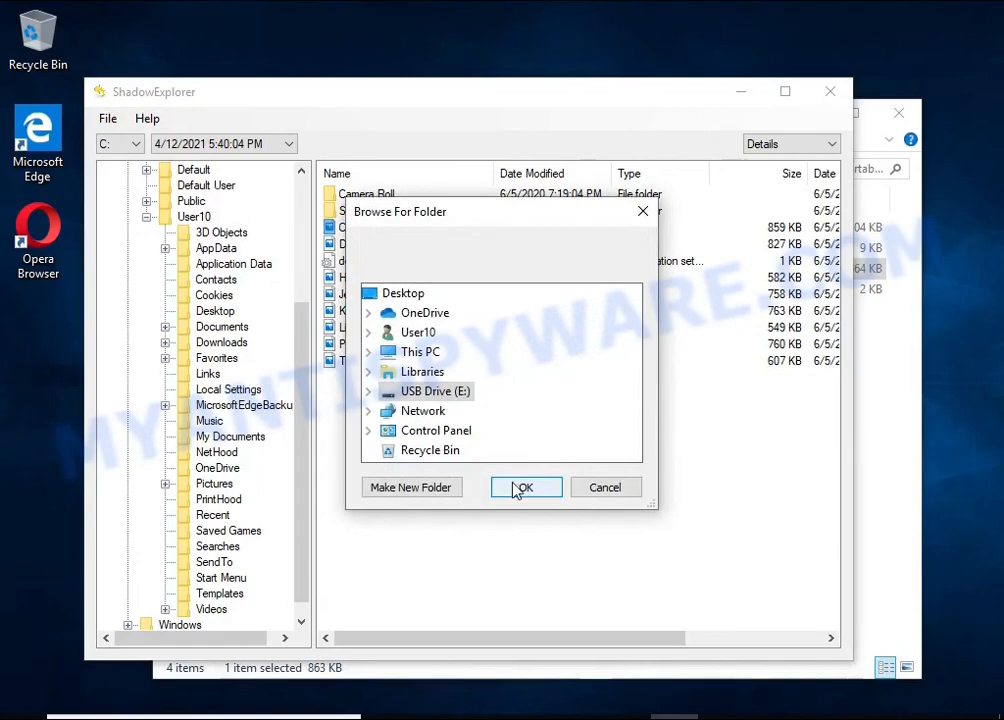
left_click(524, 488)
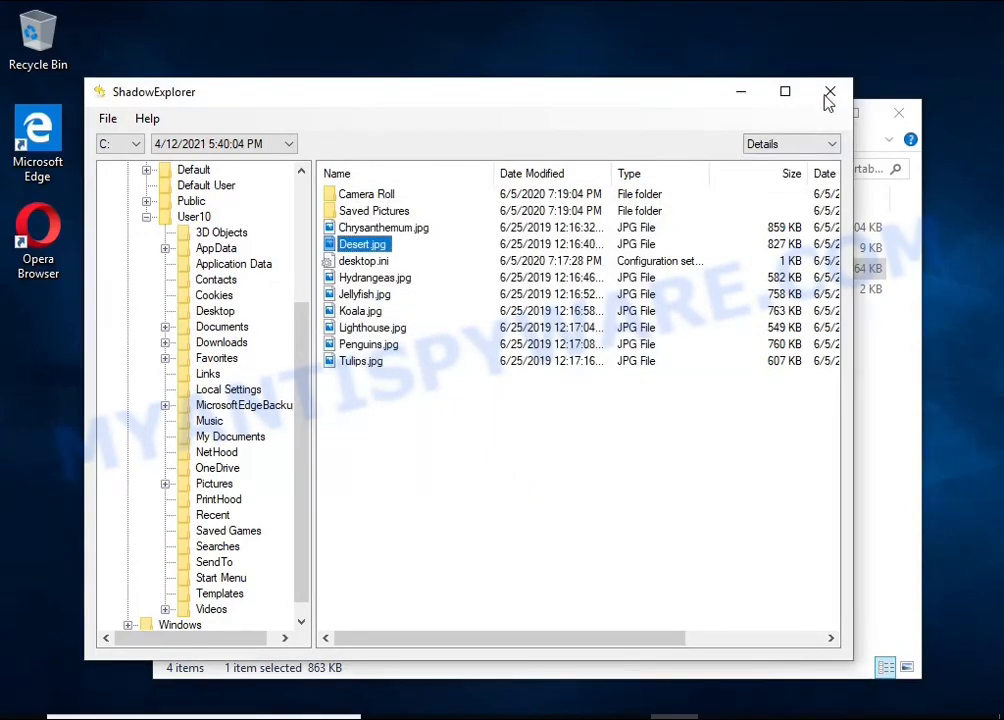
left_click(824, 88)
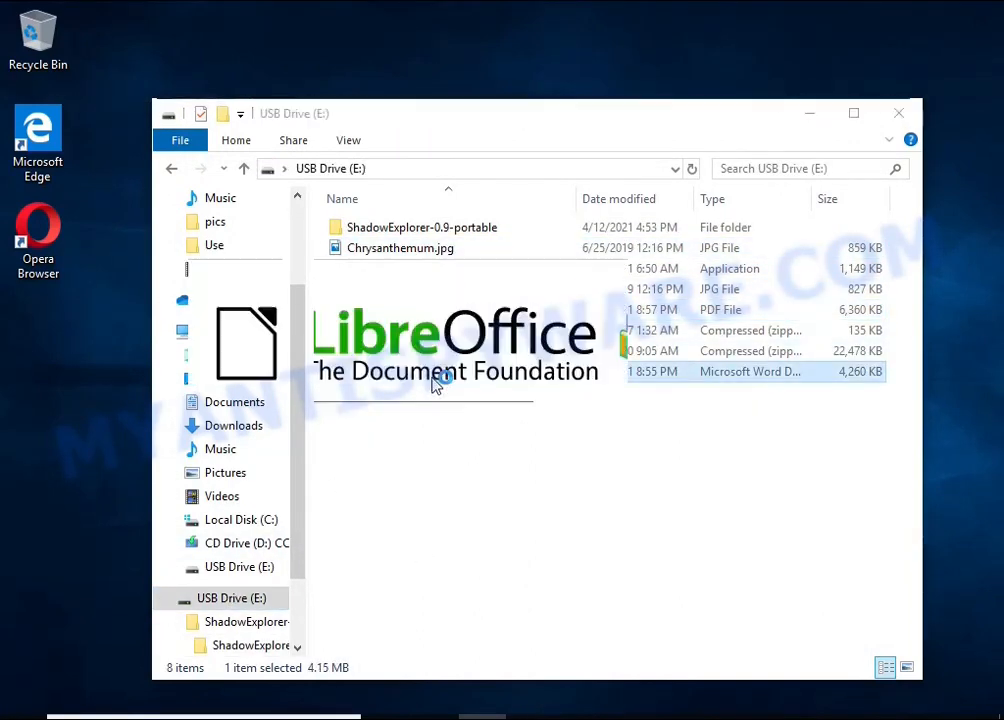
double_click(748, 370)
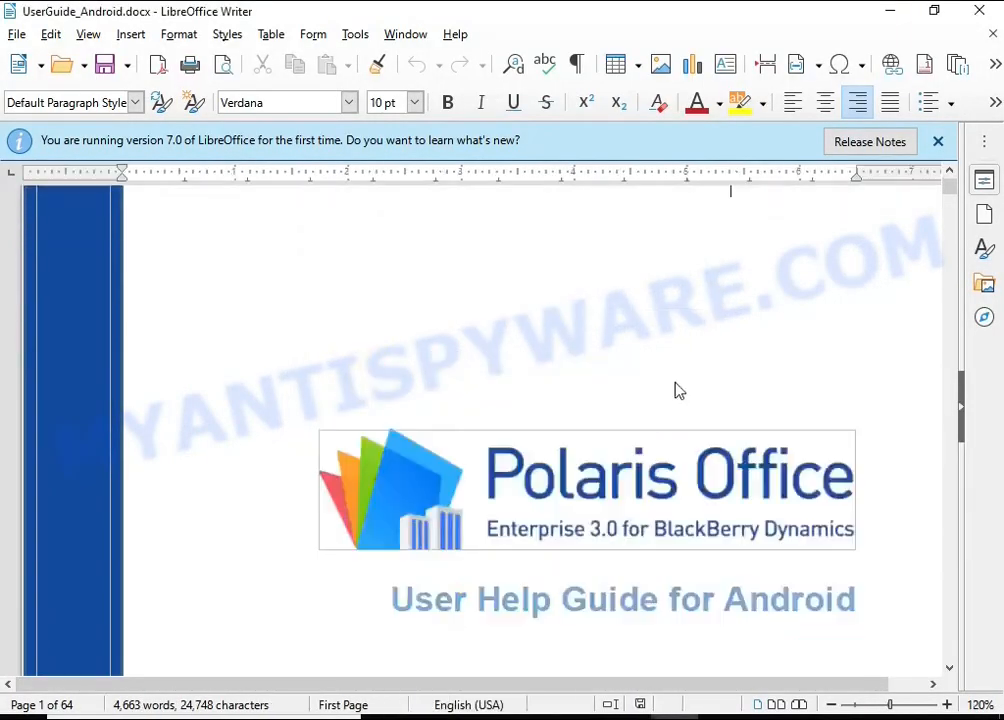
scroll("down", 3)
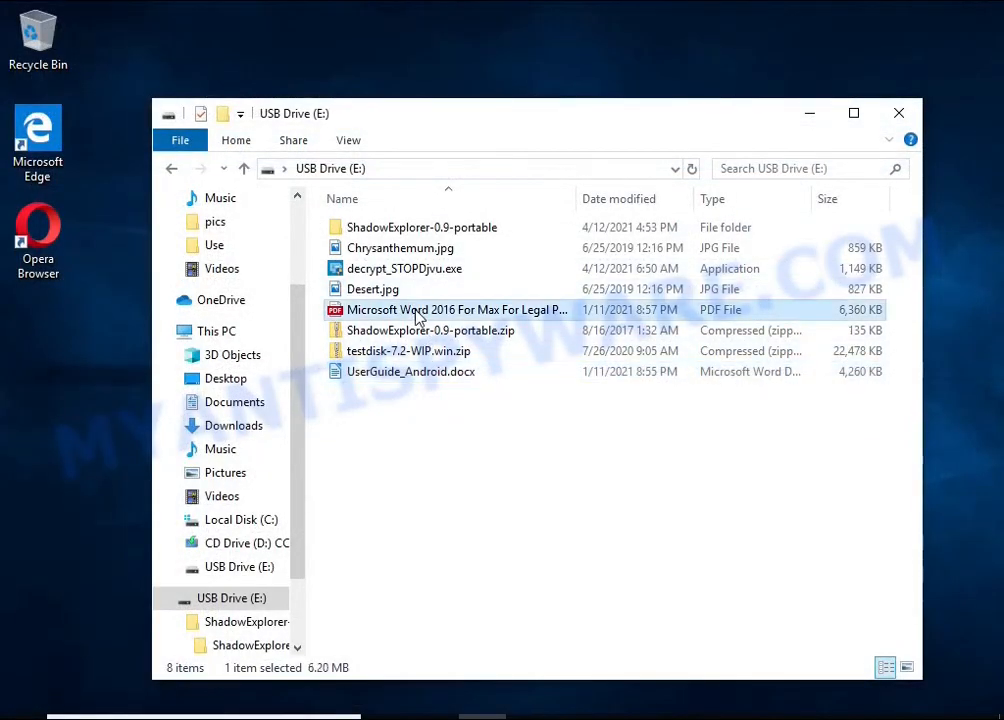
double_click(456, 308)
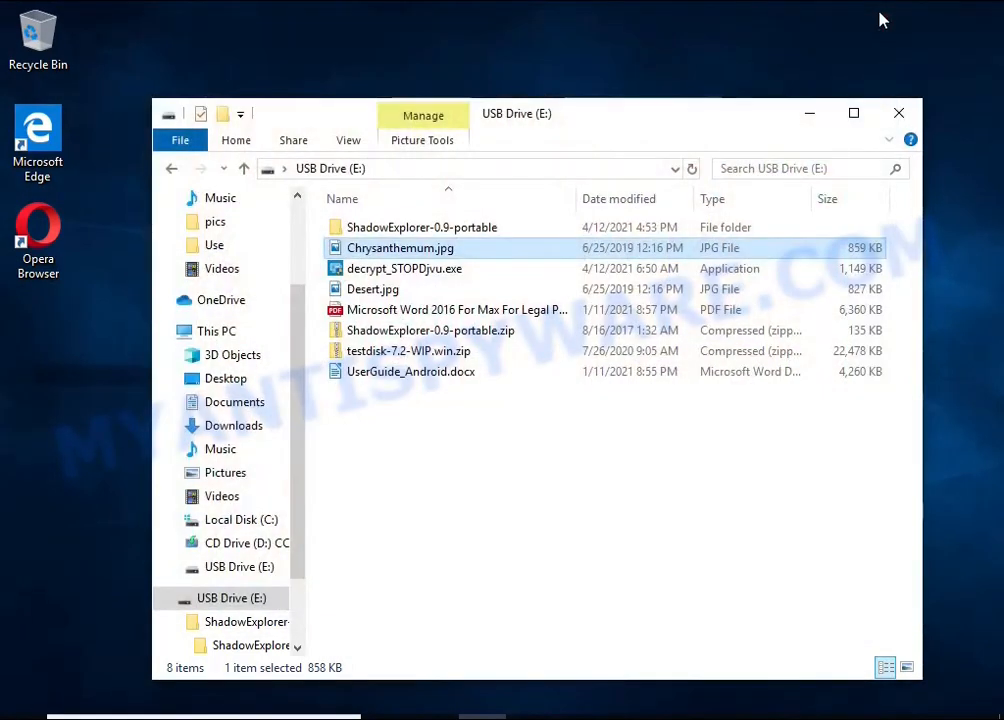
left_click(896, 114)
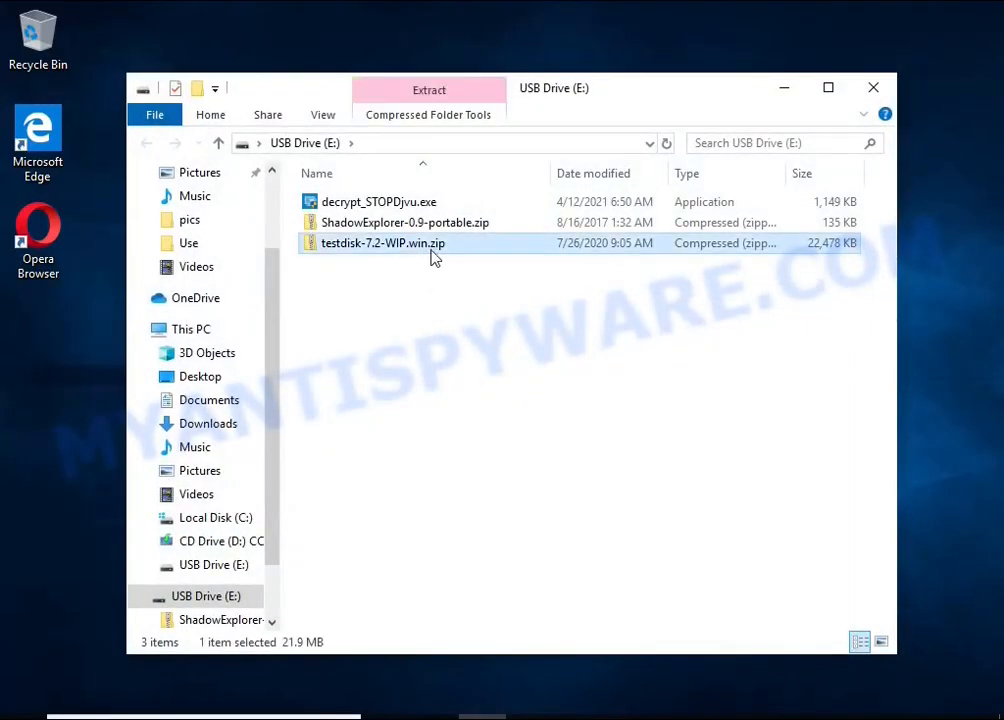
- Extract all files from testdisk-7.2-WIP.win.zip on the USB drive
left_click(428, 90)
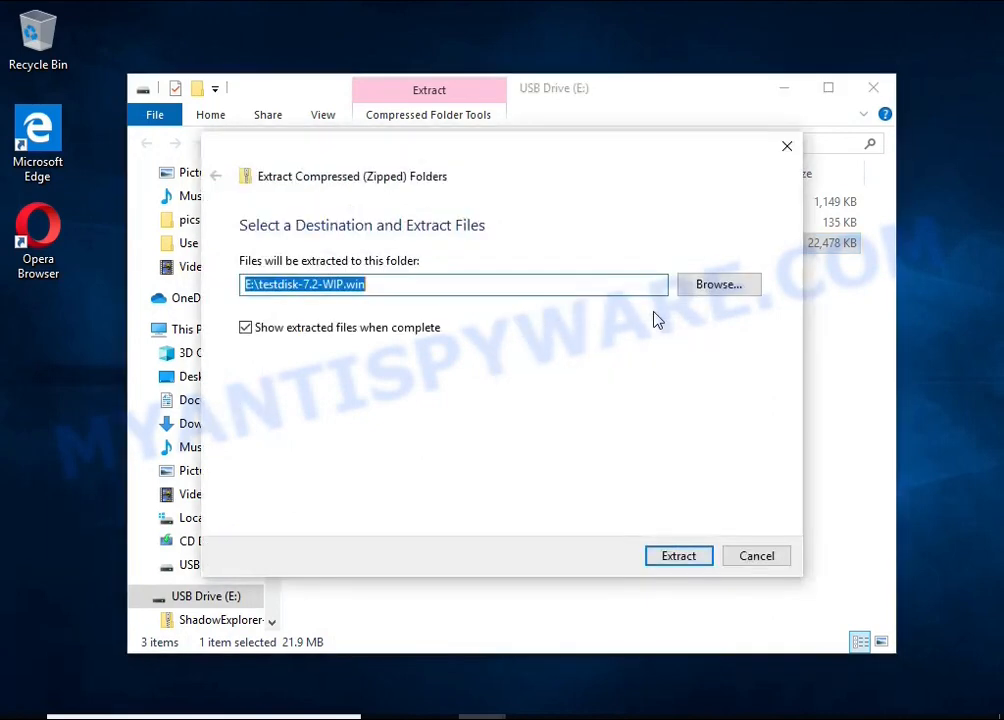
left_click(678, 556)
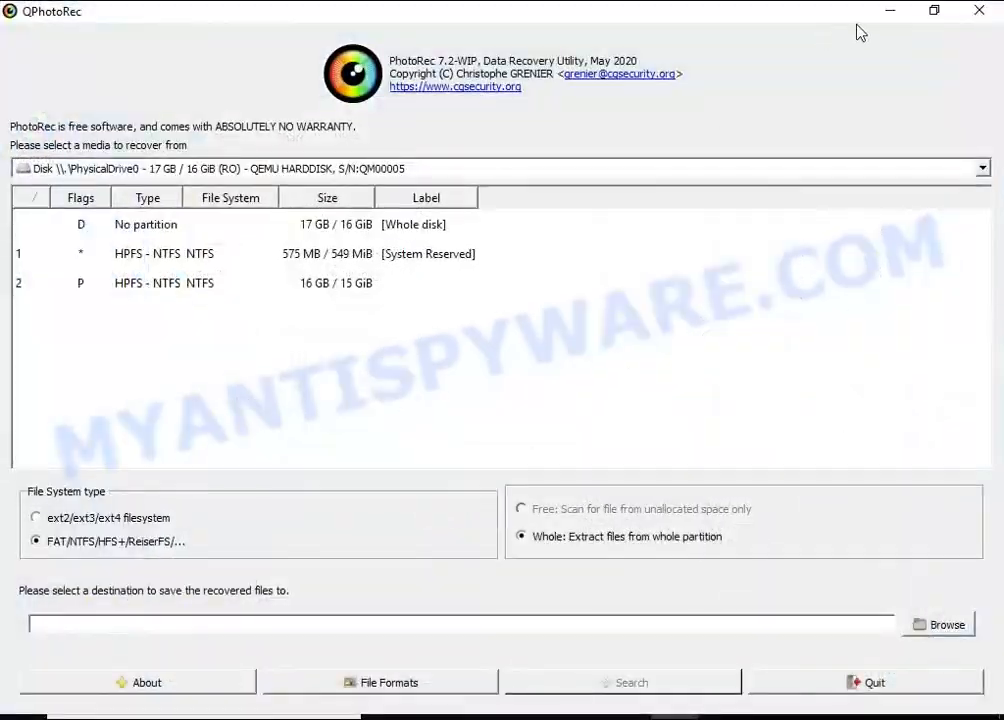
- Select partition 2 (HPFS - NTFS, 16 GB) as the recovery source in QPhotoRec
left_click(932, 12)
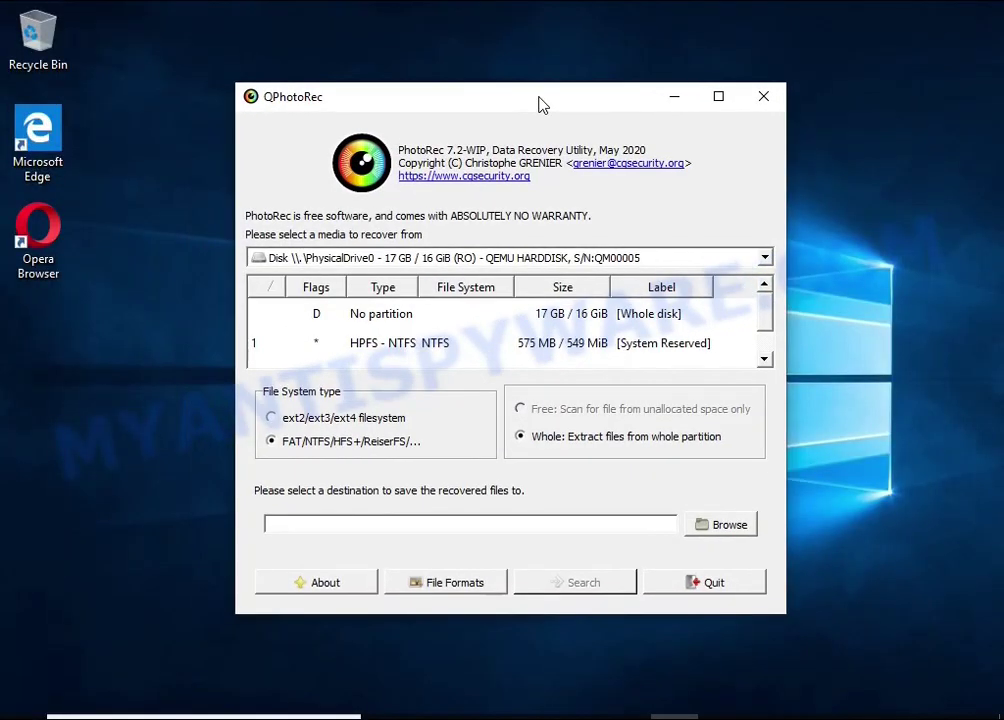
left_click(510, 256)
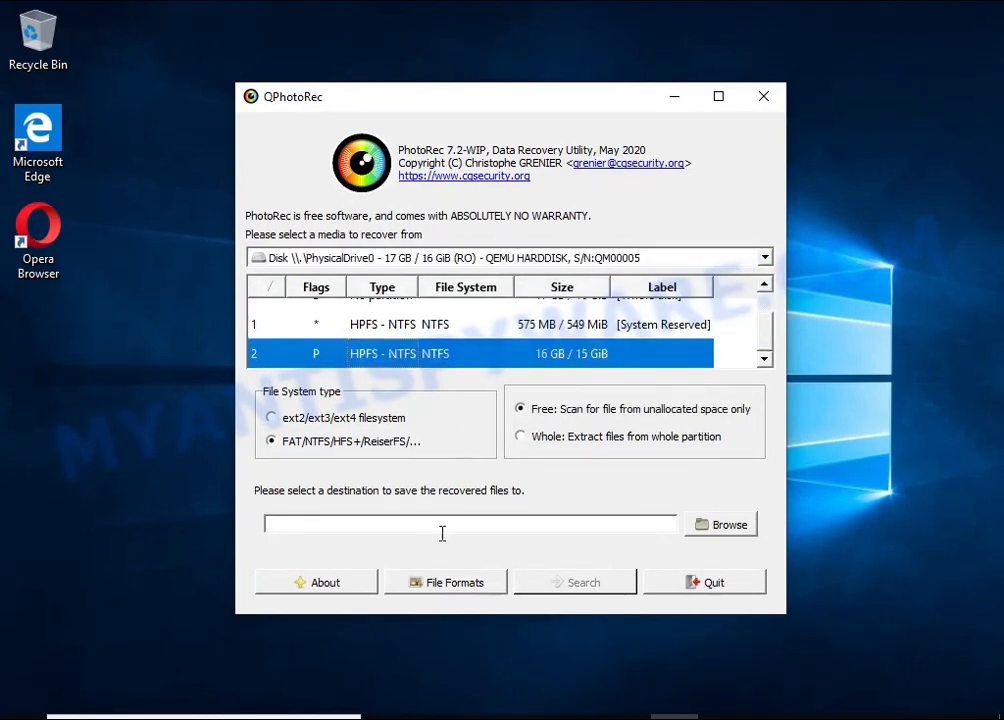
left_click(444, 582)
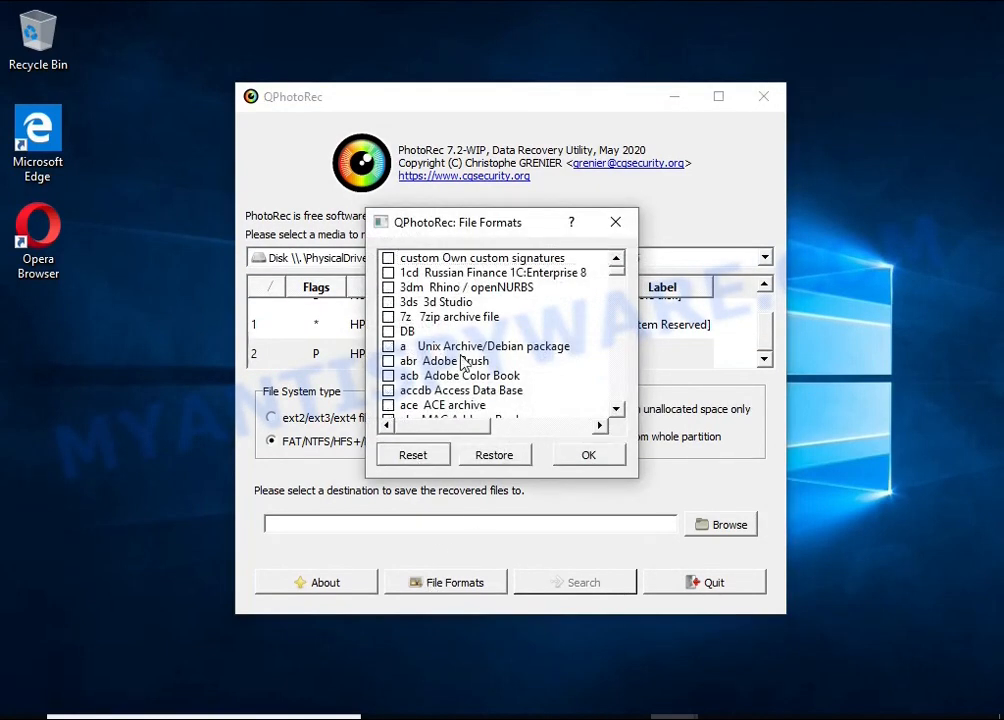
- Tick JPG in the file-formats list, scrolling down to the zip archive entry
scroll("down", 3)
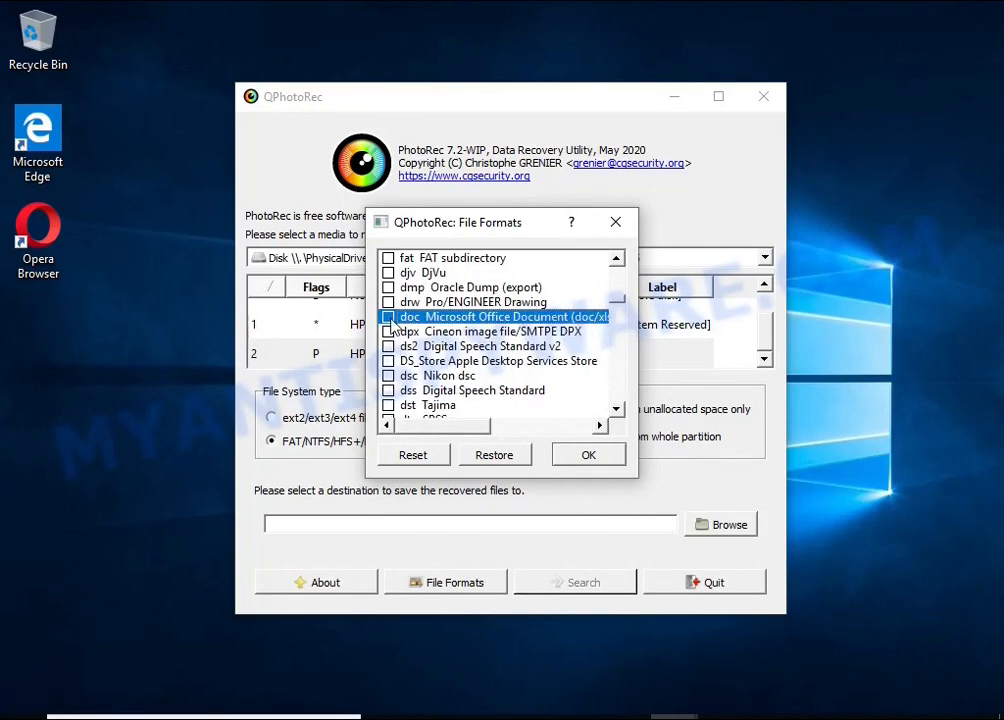
scroll("down", 3)
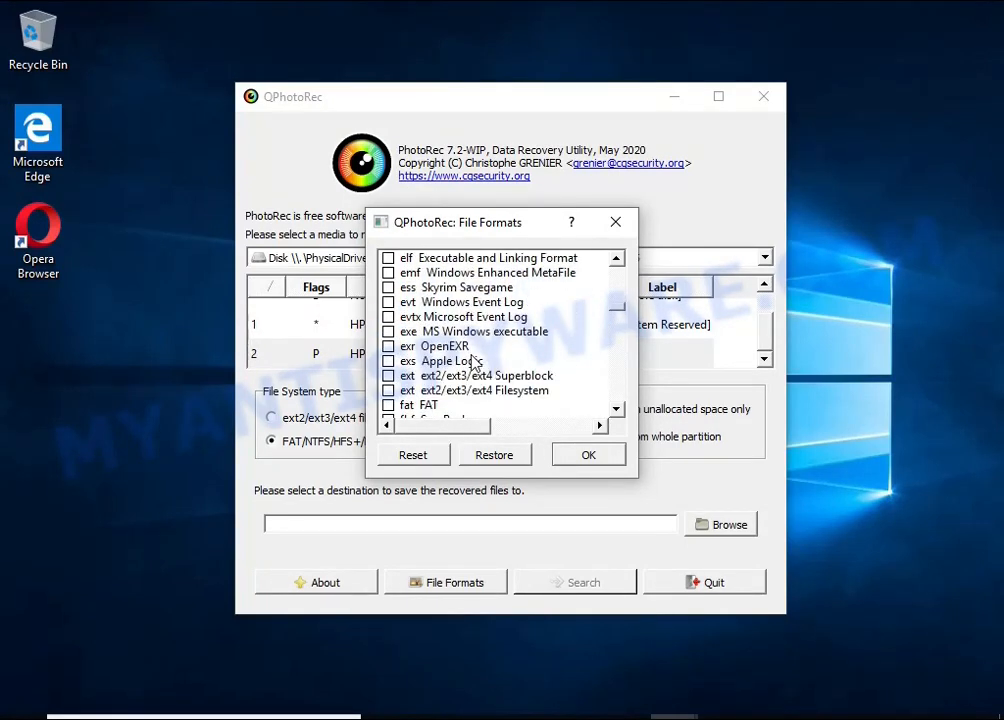
scroll("down", 3)
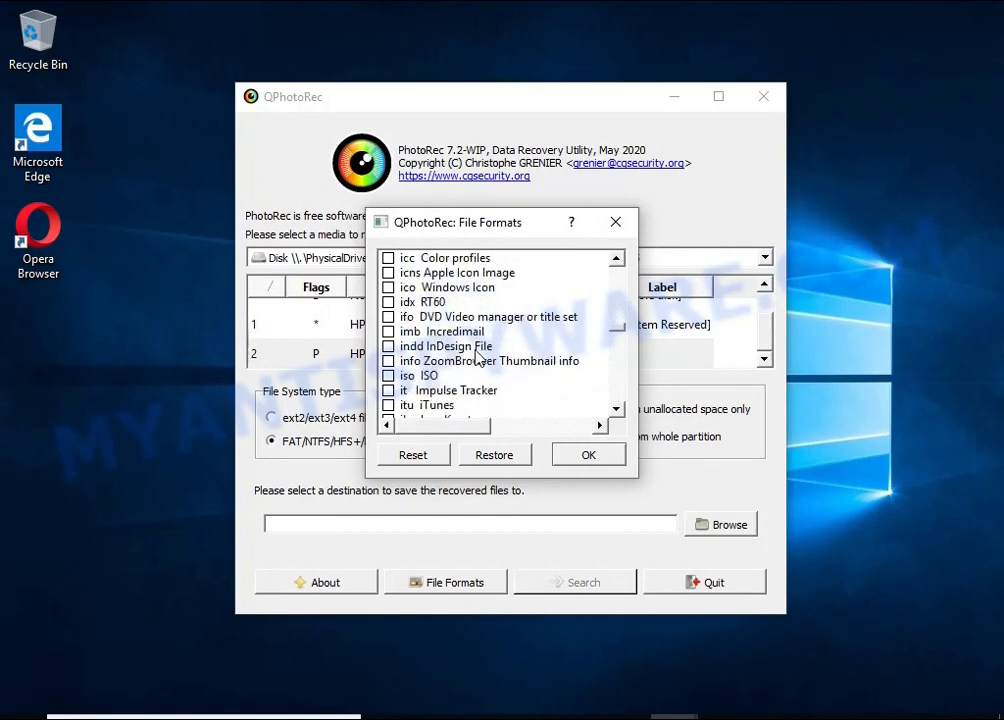
left_click(388, 346)
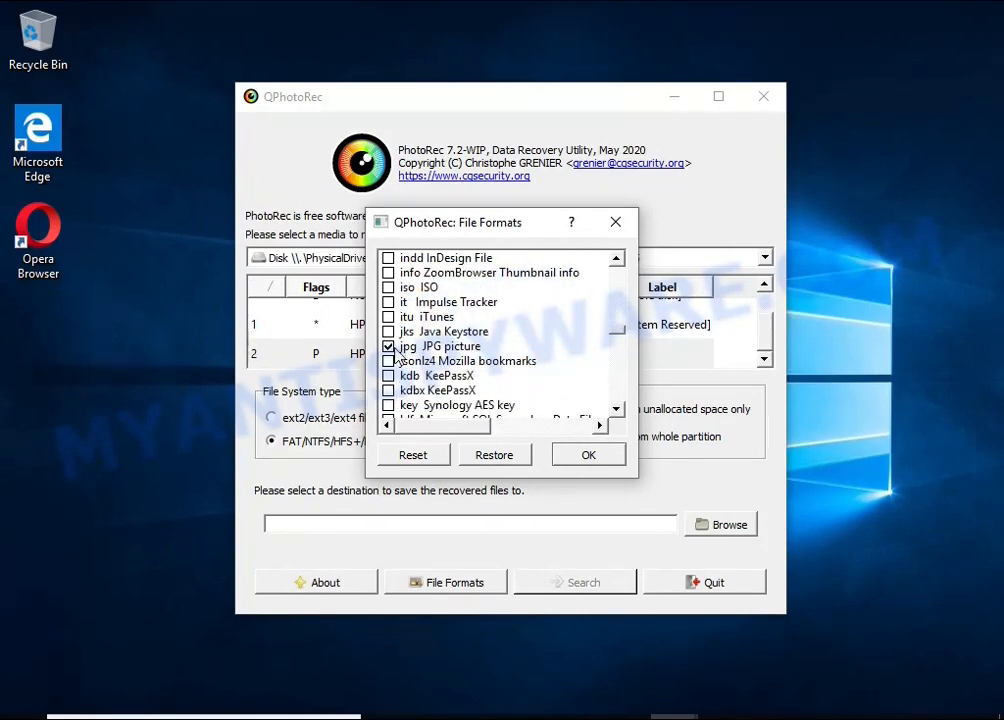
scroll("down", 3)
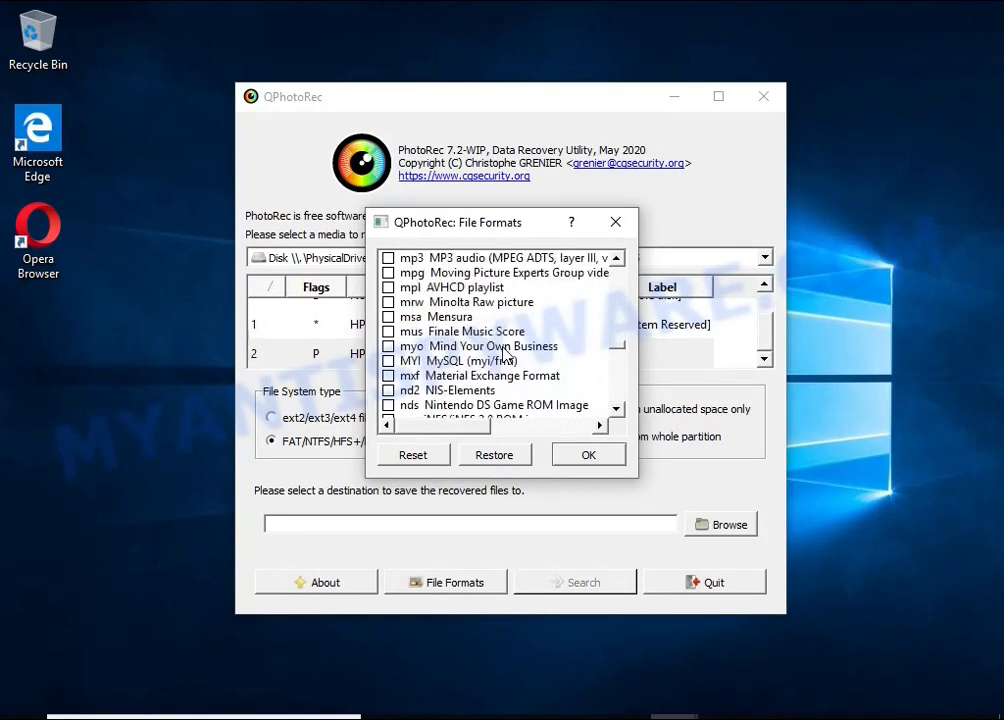
scroll("down", 3)
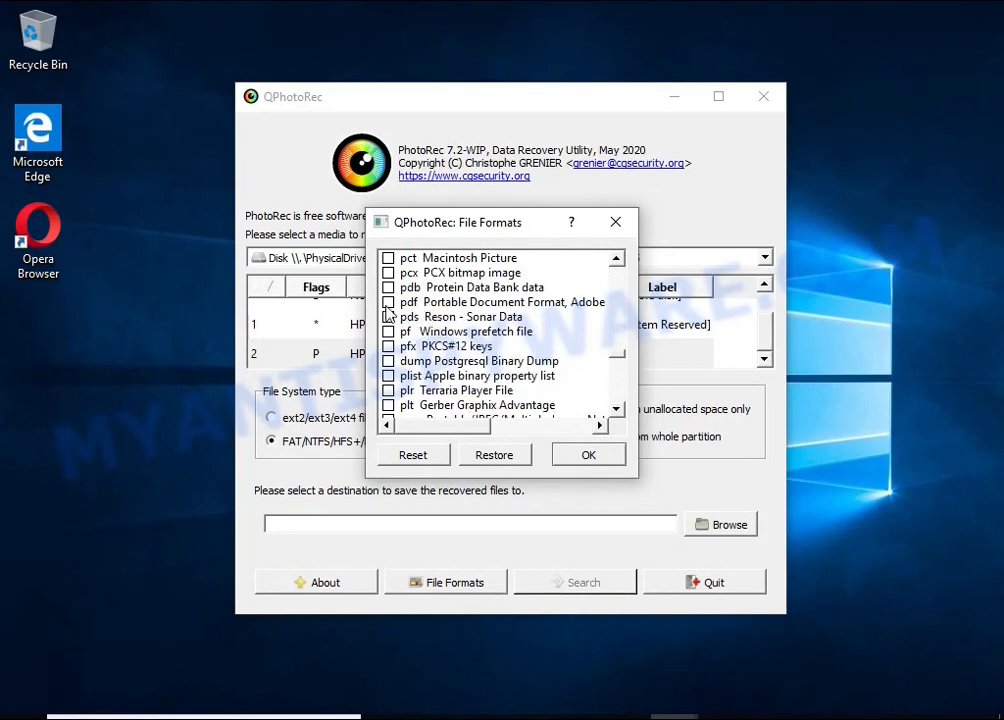
scroll("down", 3)
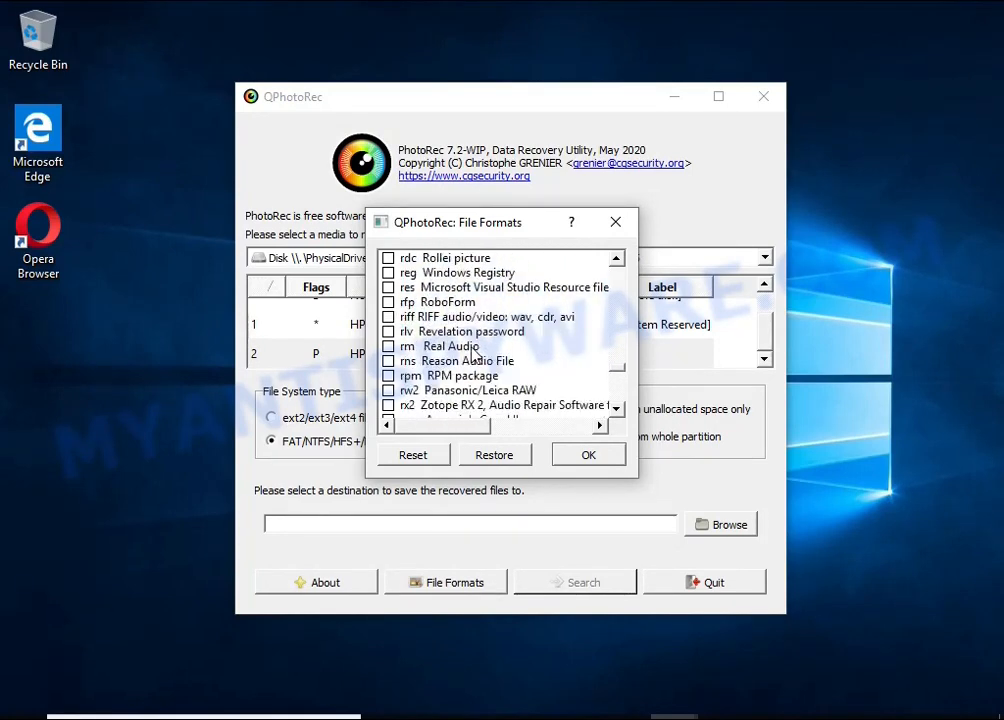
scroll("down", 3)
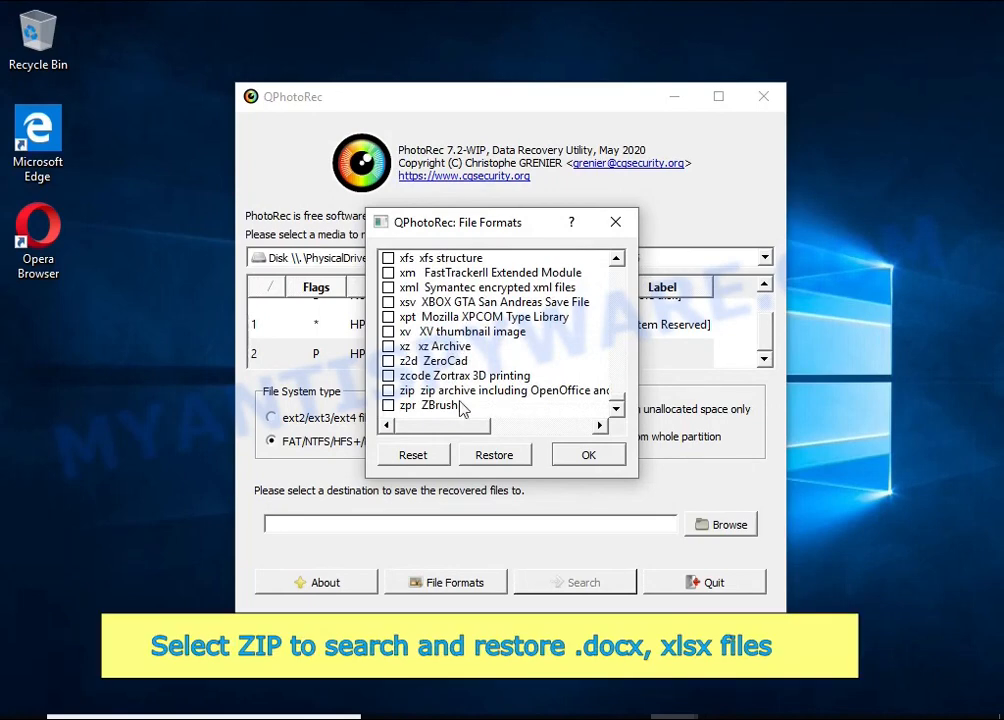